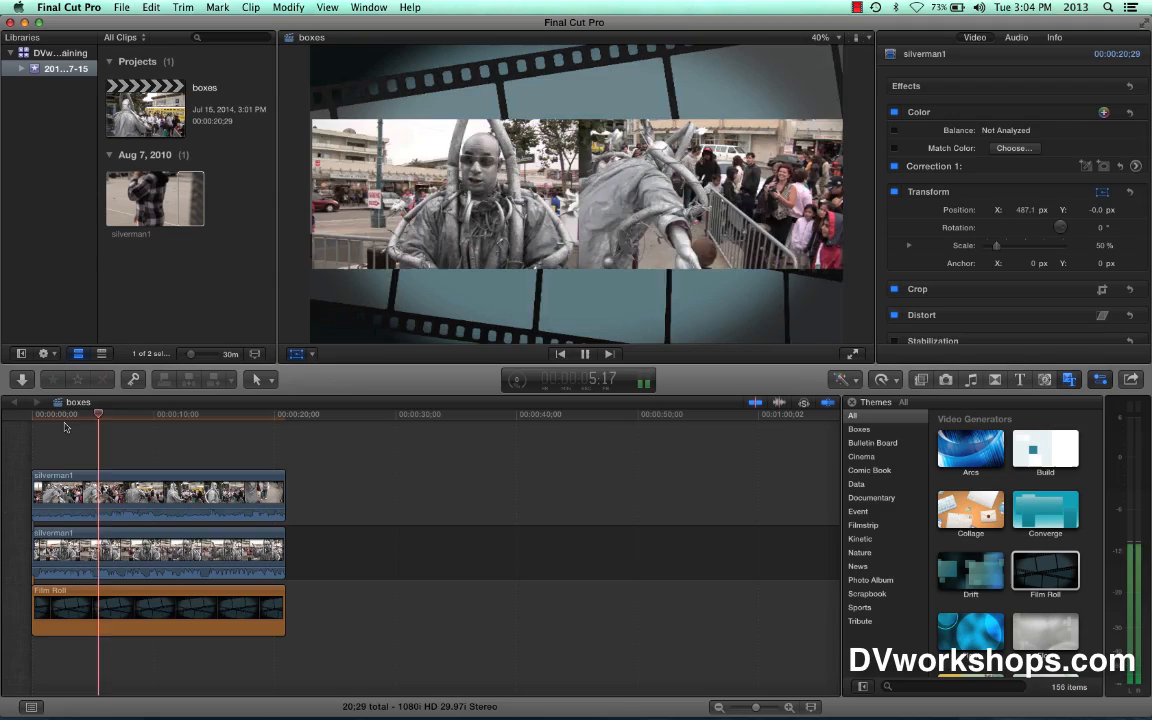
Preview the silverman1 clip from the event with the empty boxes project open.
{"action": "left_click", "coordinate": [584, 352]}
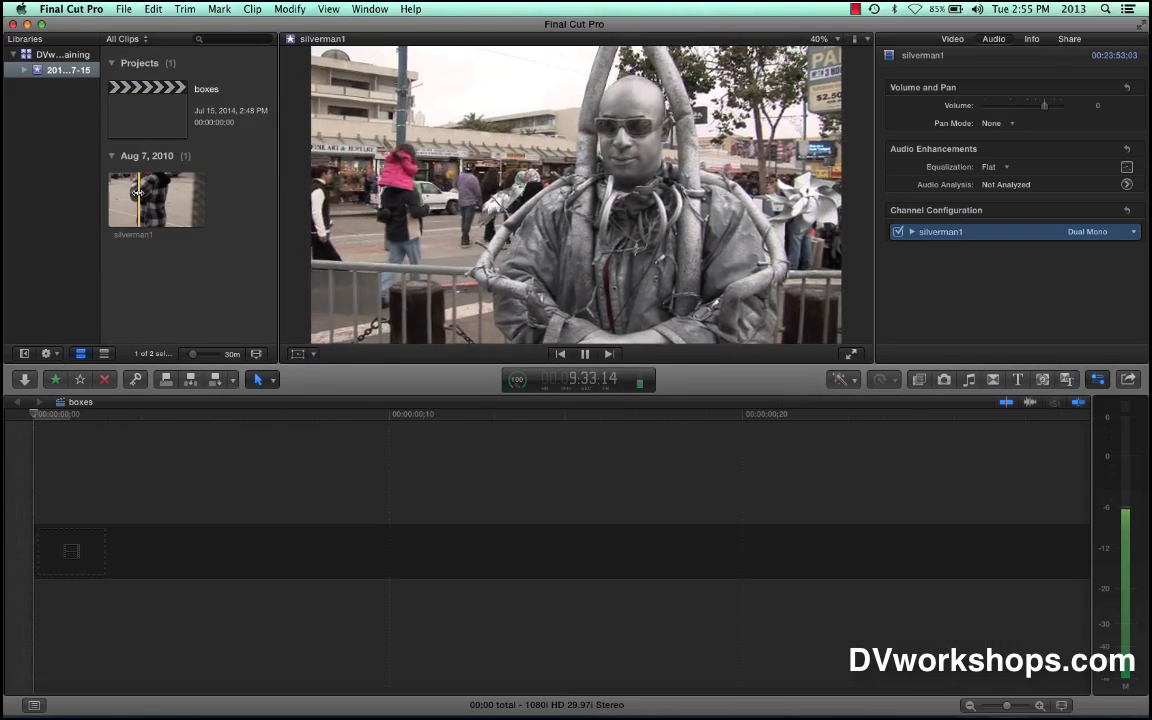
{"action": "left_click", "coordinate": [584, 352]}
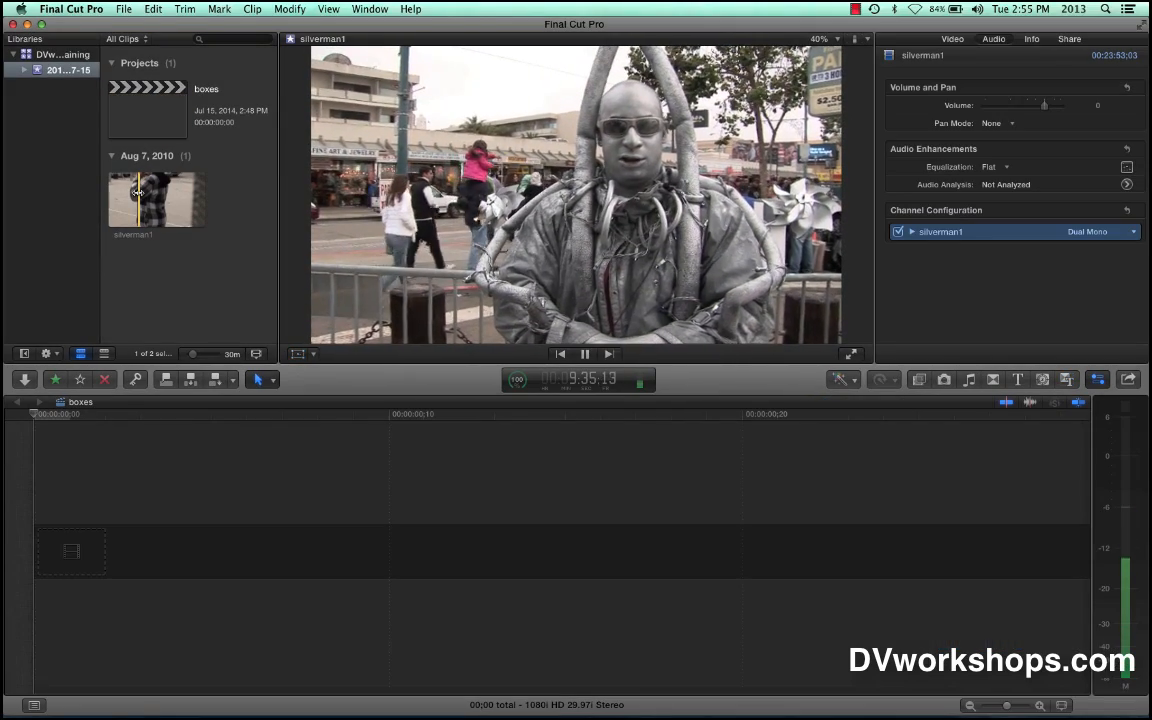
{"action": "left_click", "coordinate": [584, 352]}
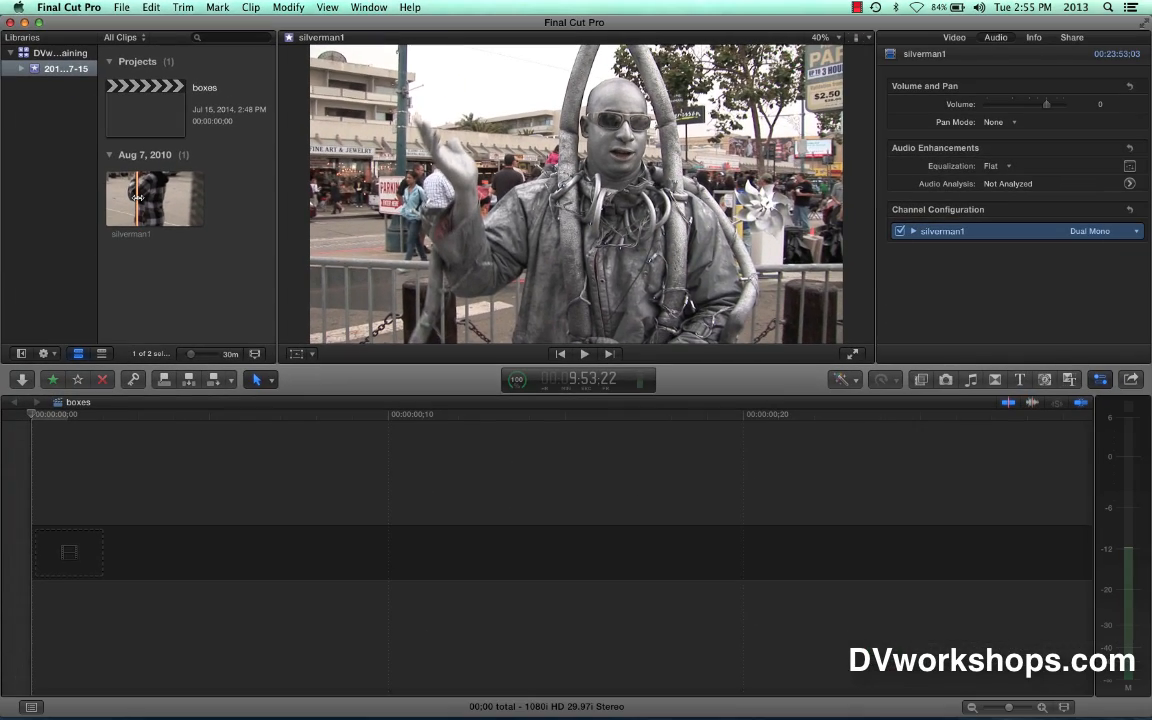
Append silverman1 to the main storyline (E) and fit the whole clip in view (Shift+Z).
{"action": "key", "text": "e"}
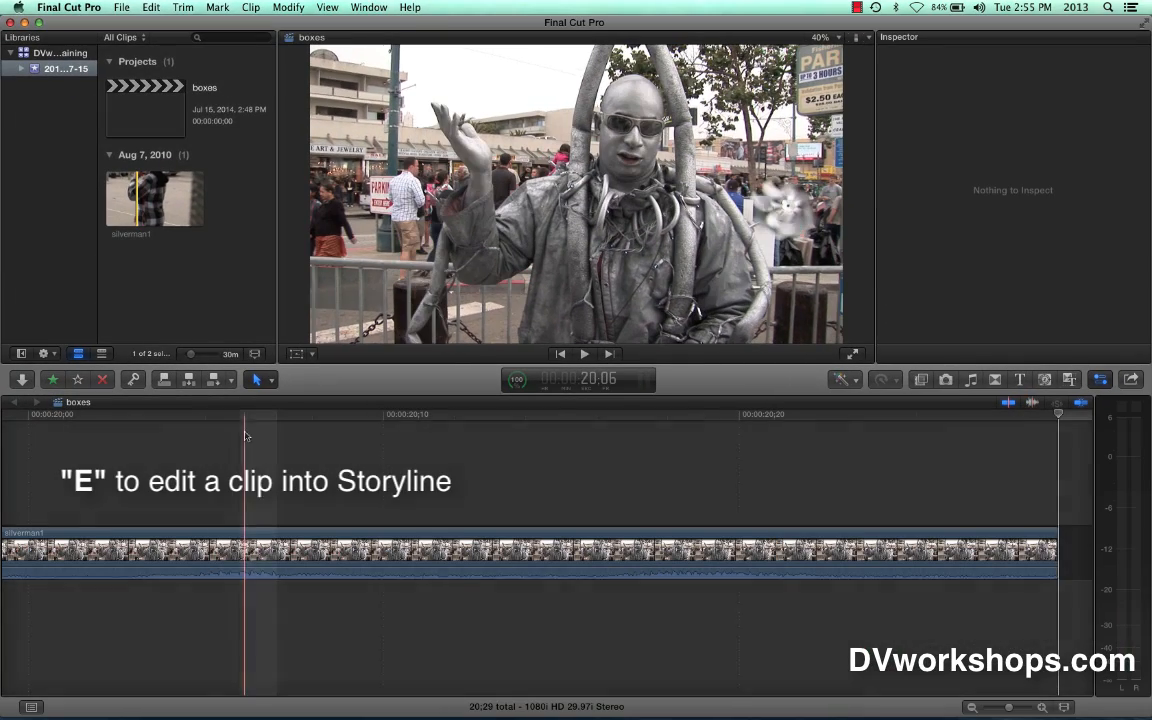
{"action": "left_click", "coordinate": [450, 550]}
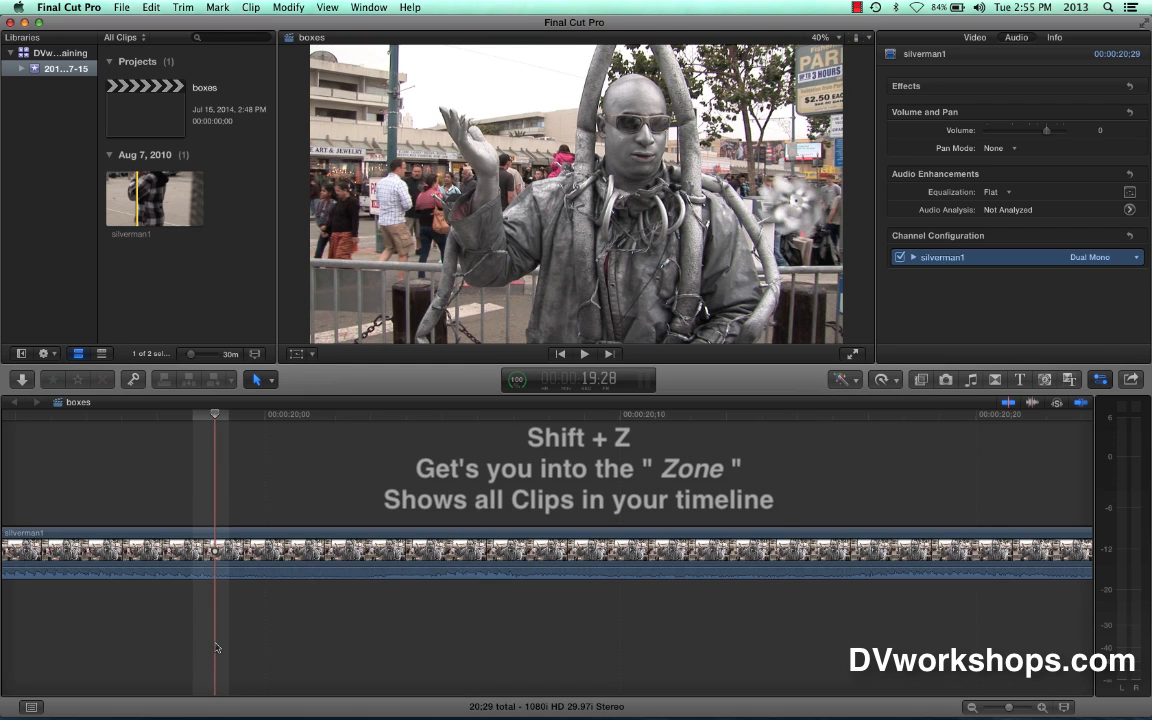
{"action": "key", "text": "shift+z"}
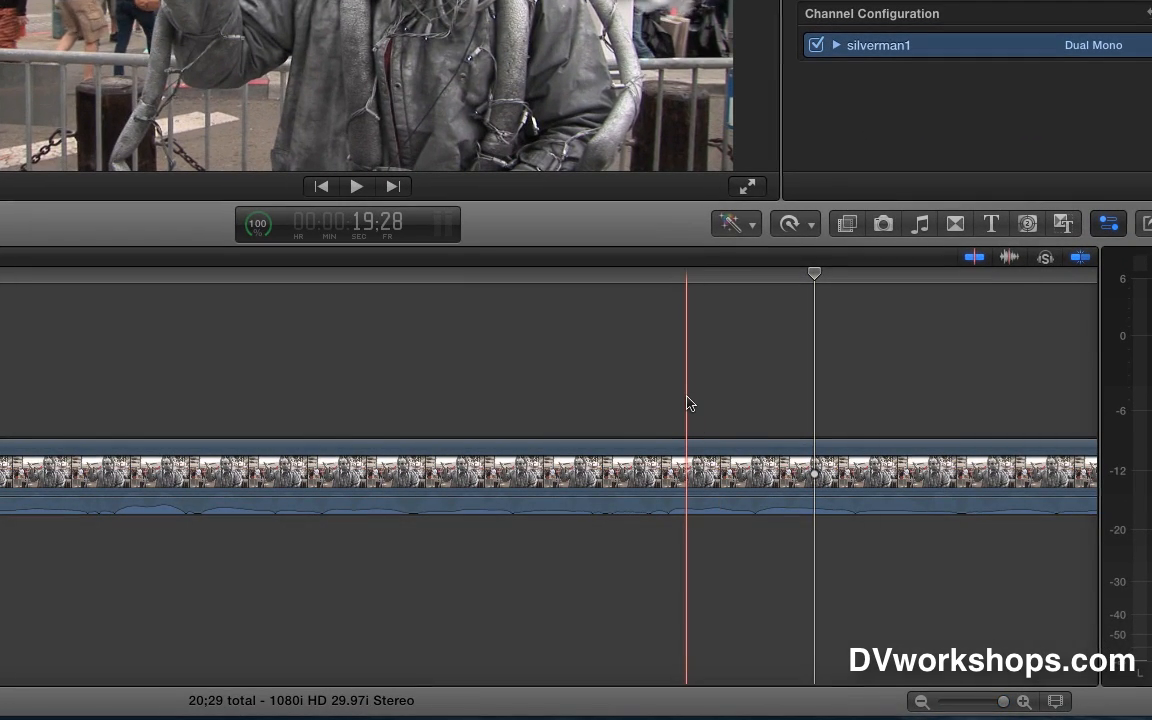
{"action": "key", "text": "shift+z"}
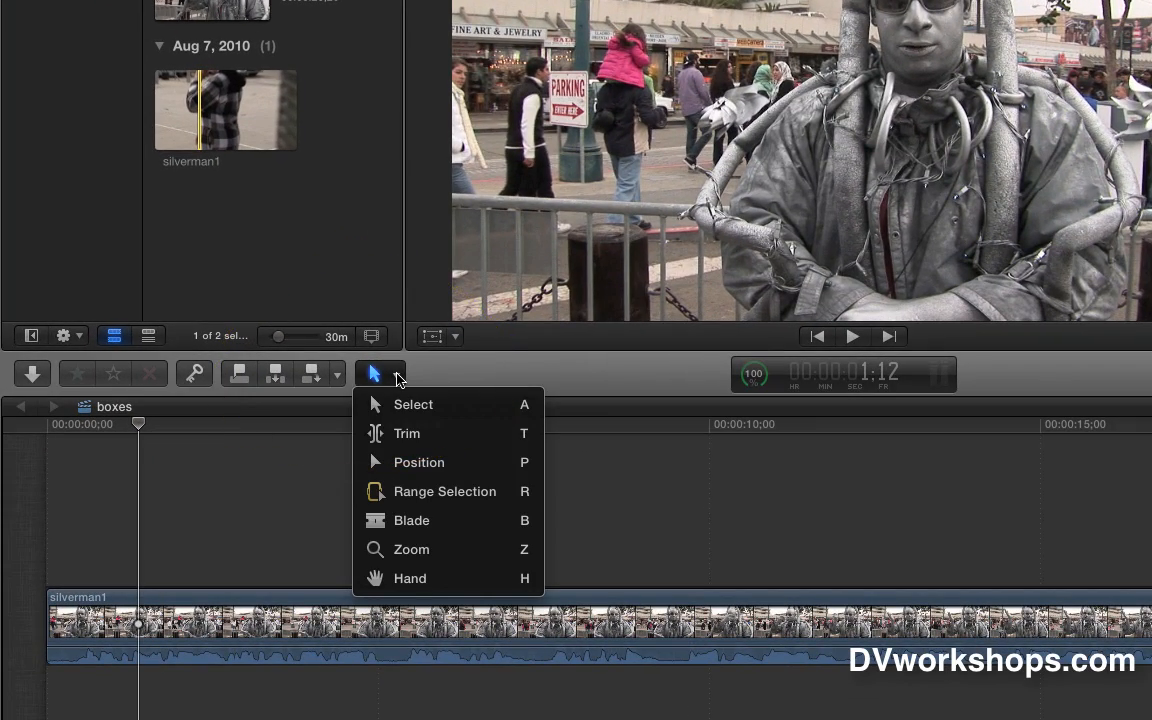
{"action": "mouse_move", "coordinate": [484, 492]}
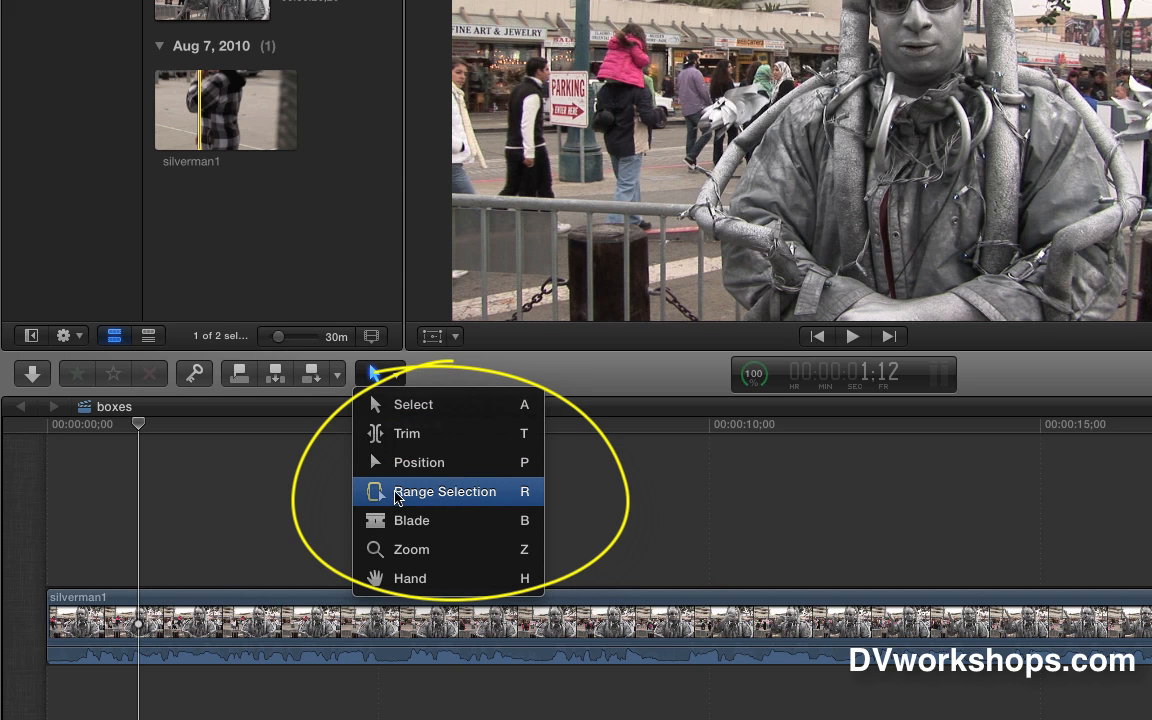
{"action": "mouse_move", "coordinate": [516, 504]}
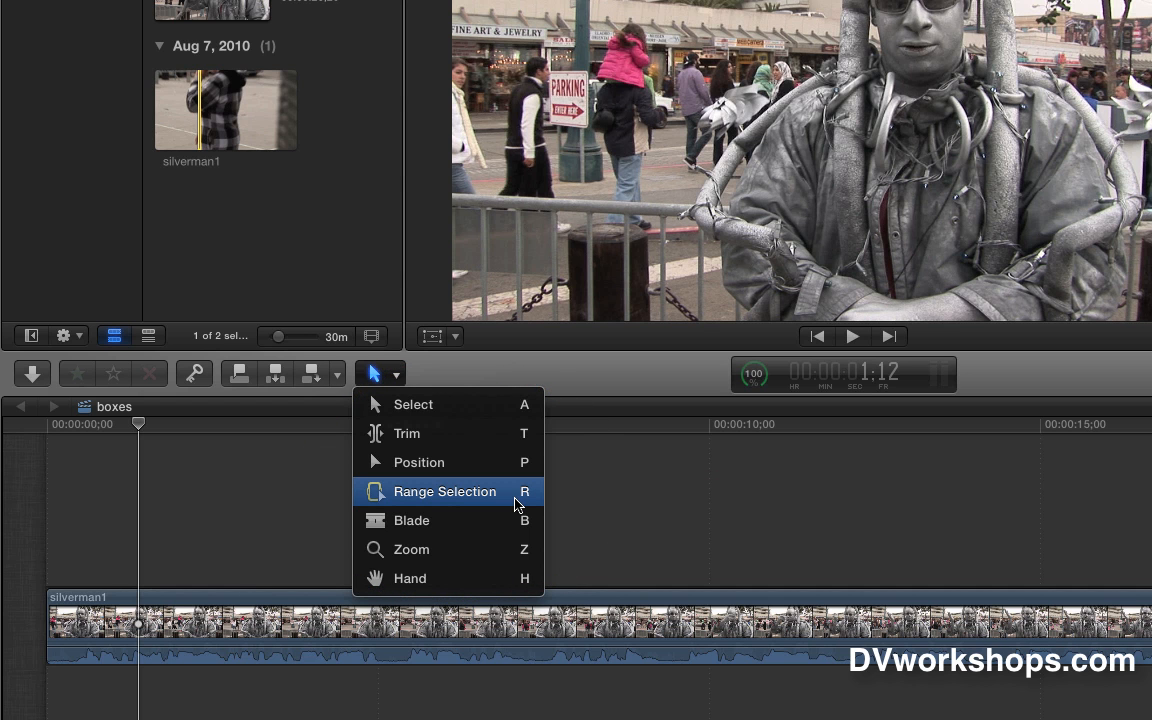
Switch from the Select tool to the Range Selection tool (R).
{"action": "left_click", "coordinate": [444, 492]}
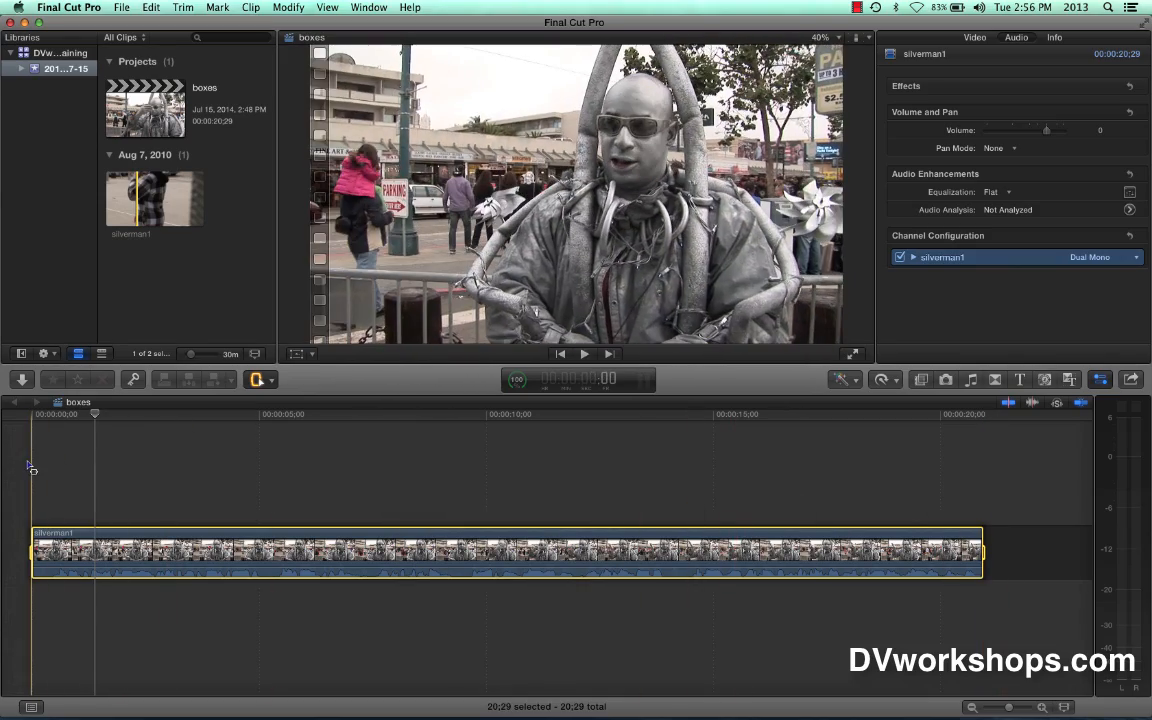
{"action": "left_click", "coordinate": [398, 414]}
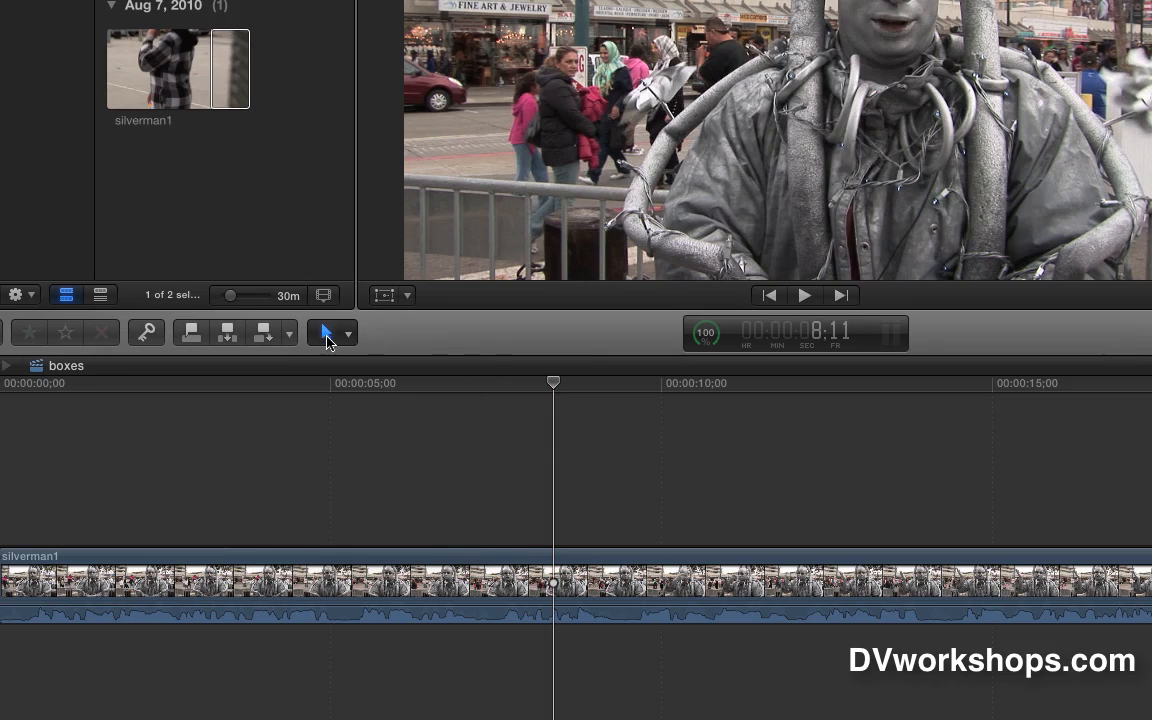
Mark silverman1's full length as a range and connect a second silverman1 above the storyline (Q).
{"action": "left_click", "coordinate": [324, 332]}
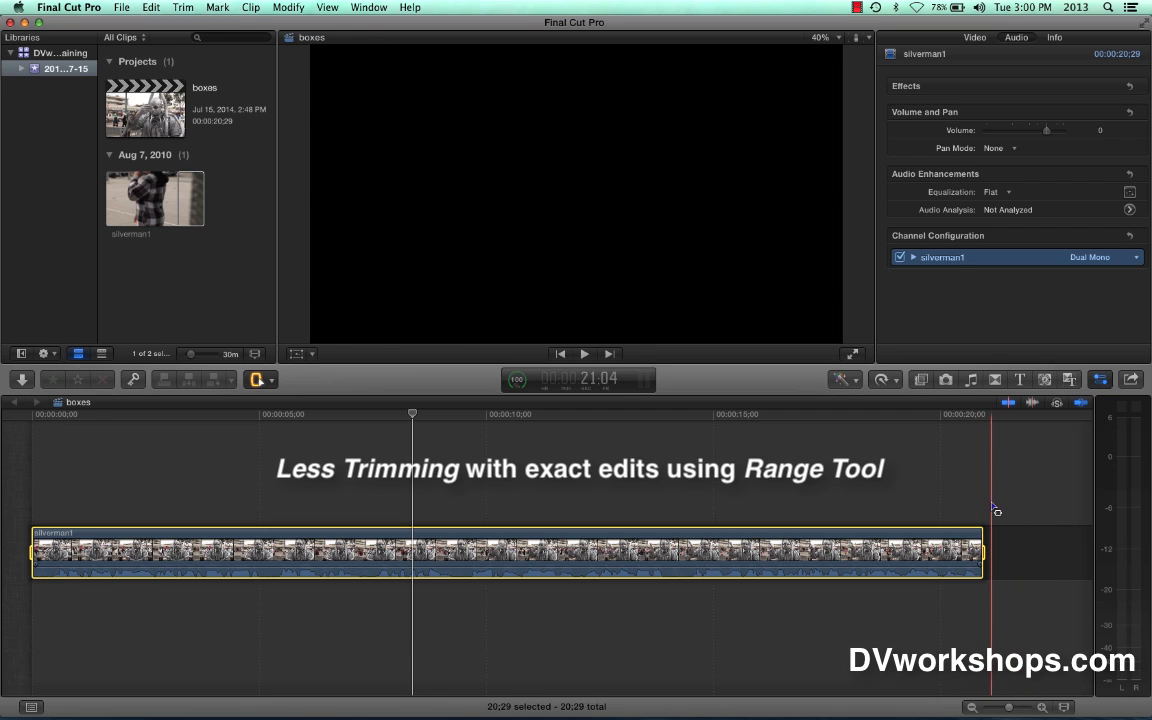
{"action": "left_click", "coordinate": [584, 510]}
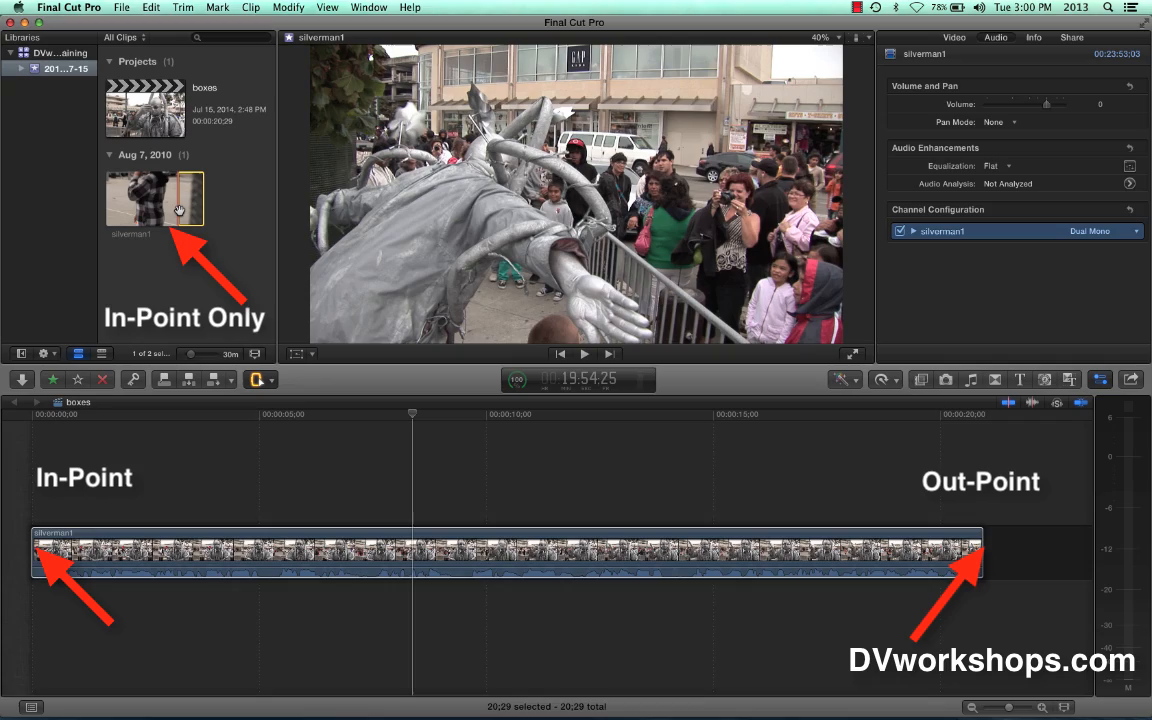
{"action": "left_click", "coordinate": [584, 352]}
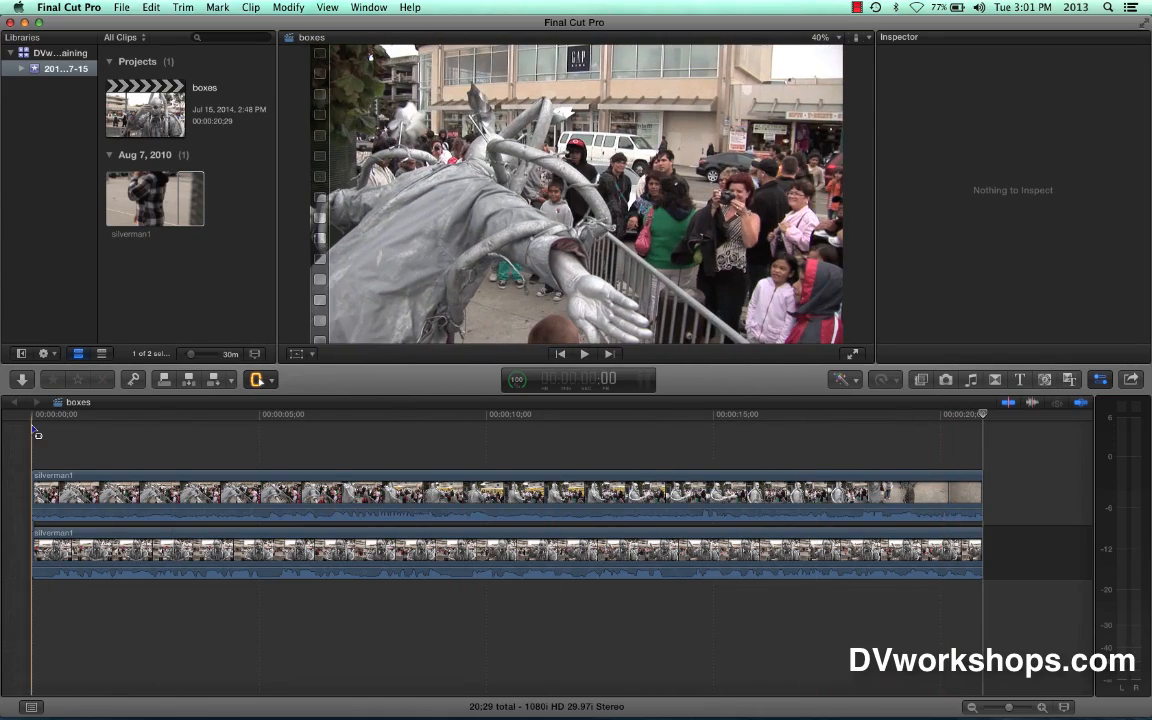
Return to the Select tool (A) and select both stacked silverman1 clips together.
{"action": "left_click", "coordinate": [262, 380]}
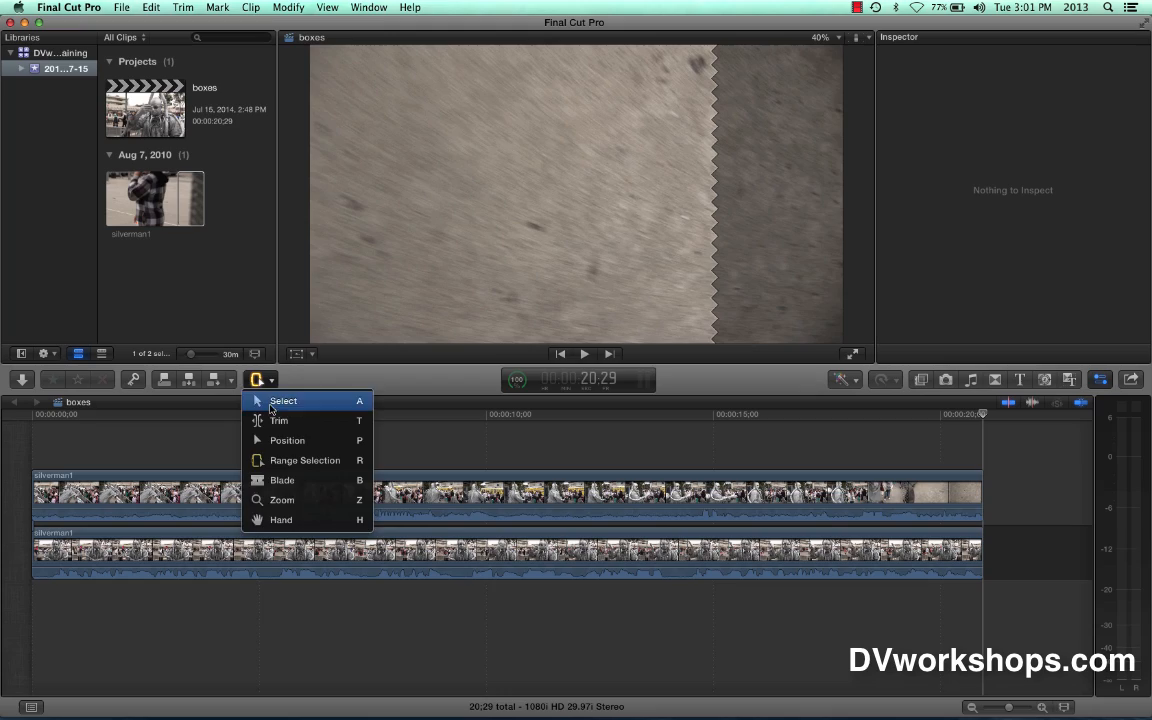
{"action": "left_click", "coordinate": [284, 400]}
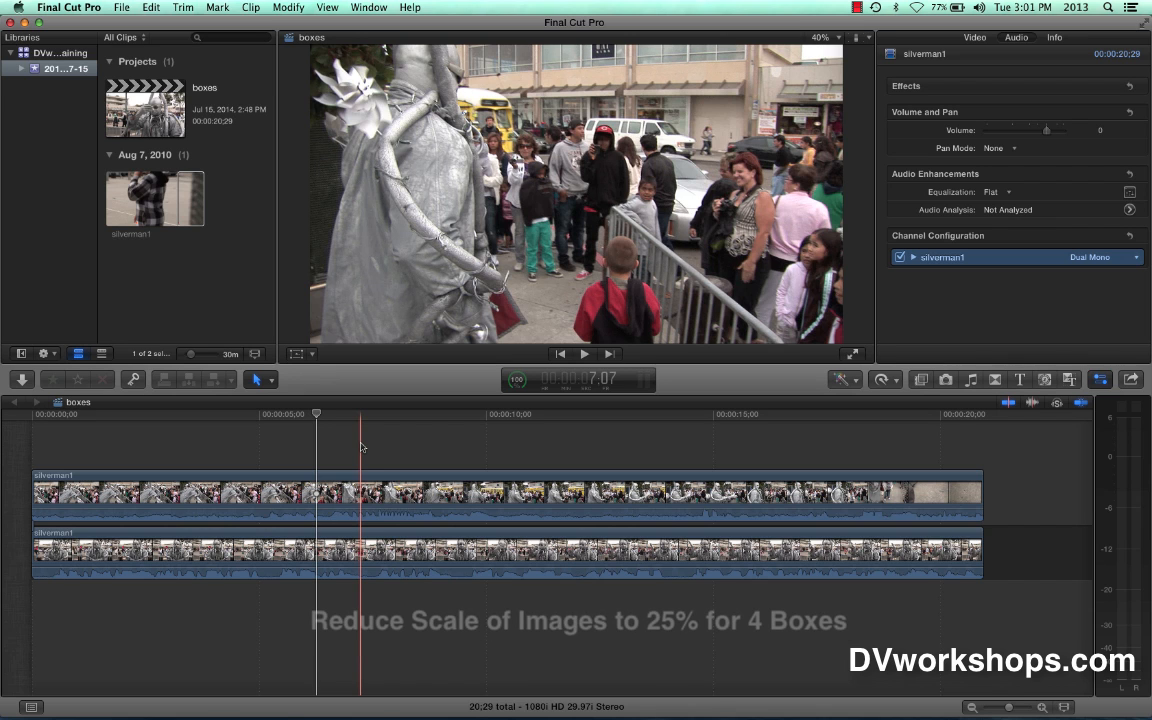
{"action": "left_click", "coordinate": [396, 440]}
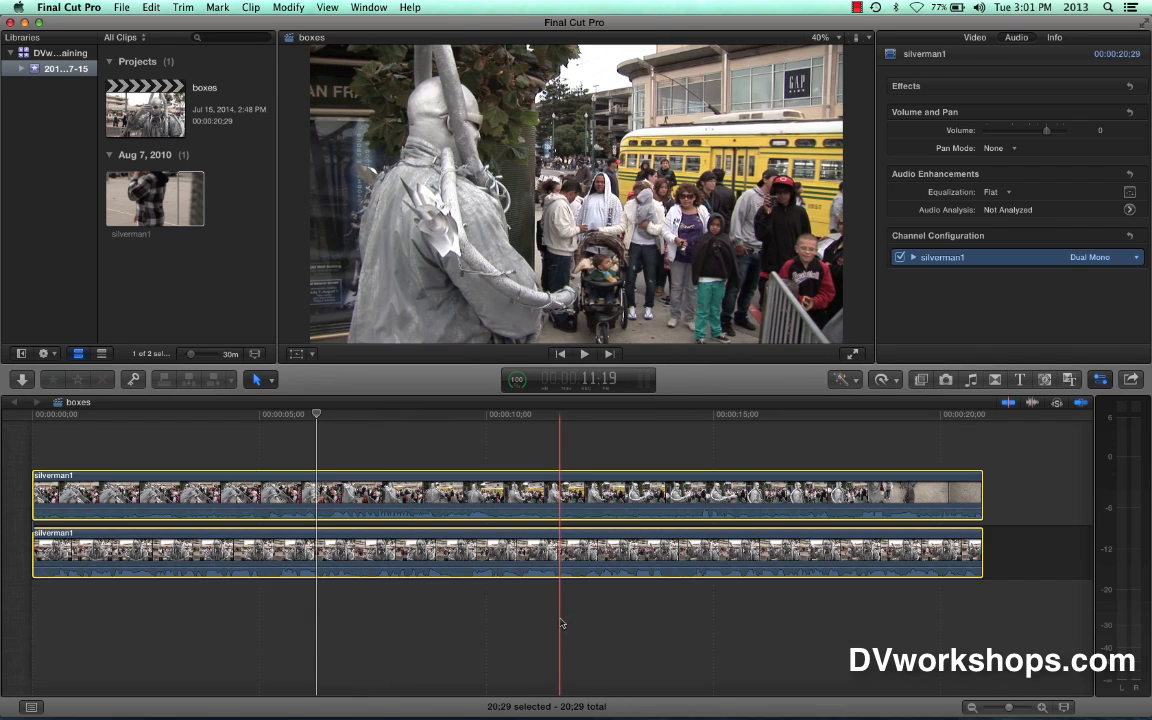
{"action": "left_click", "coordinate": [388, 448]}
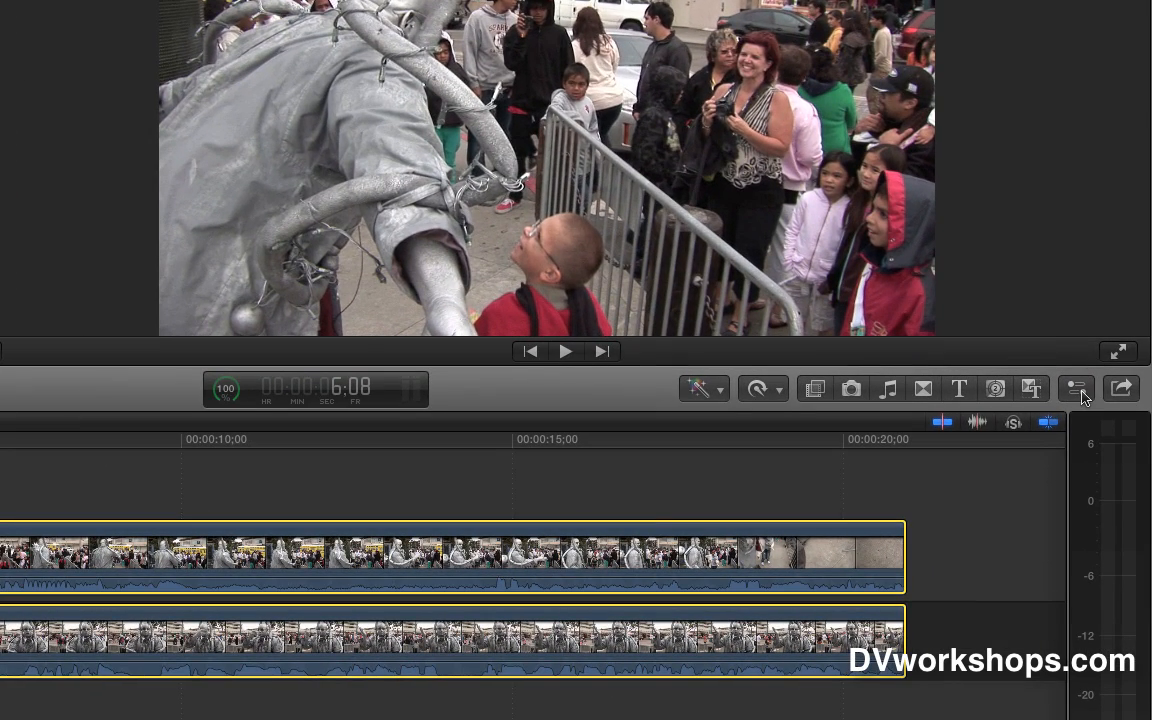
In the Video Inspector's Transform settings, scale both silverman1 clips to 50%.
{"action": "left_click", "coordinate": [1076, 388]}
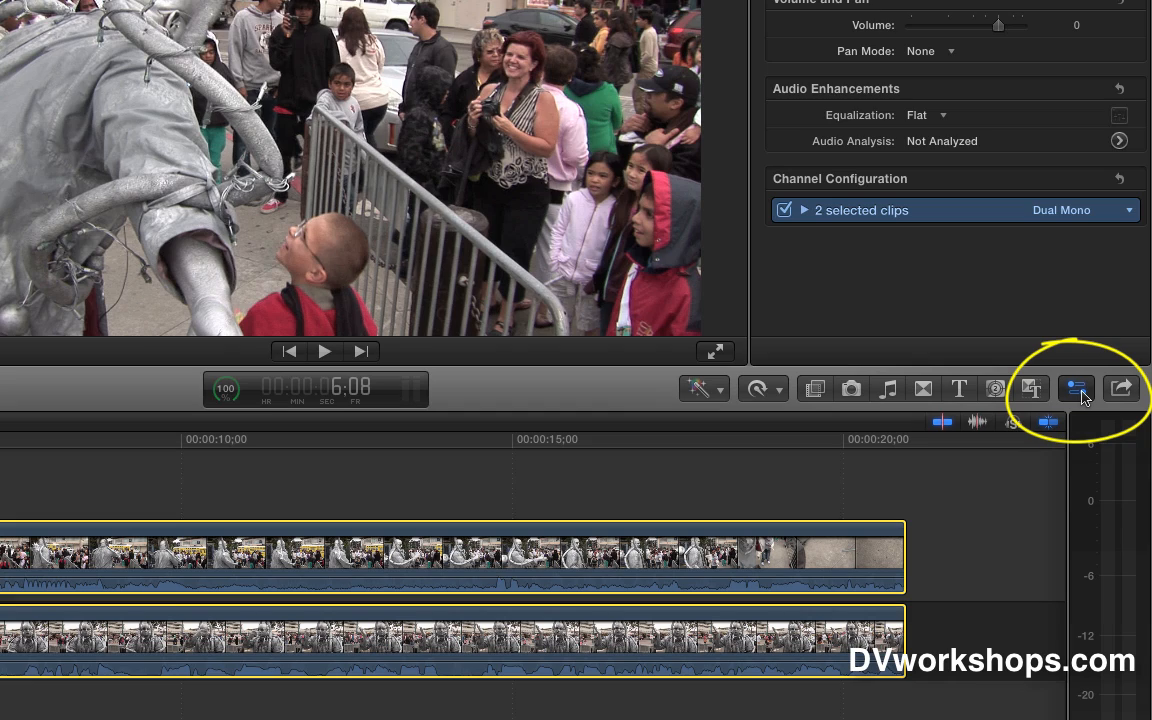
{"action": "left_click", "coordinate": [1076, 388]}
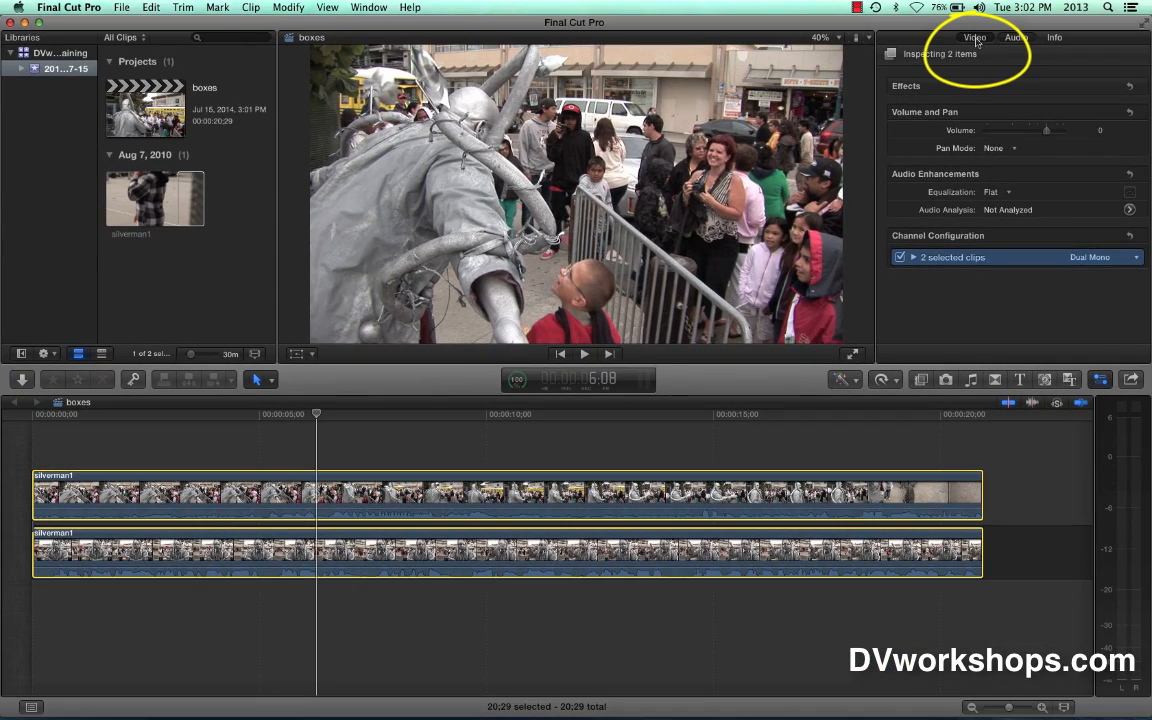
{"action": "left_click", "coordinate": [972, 36]}
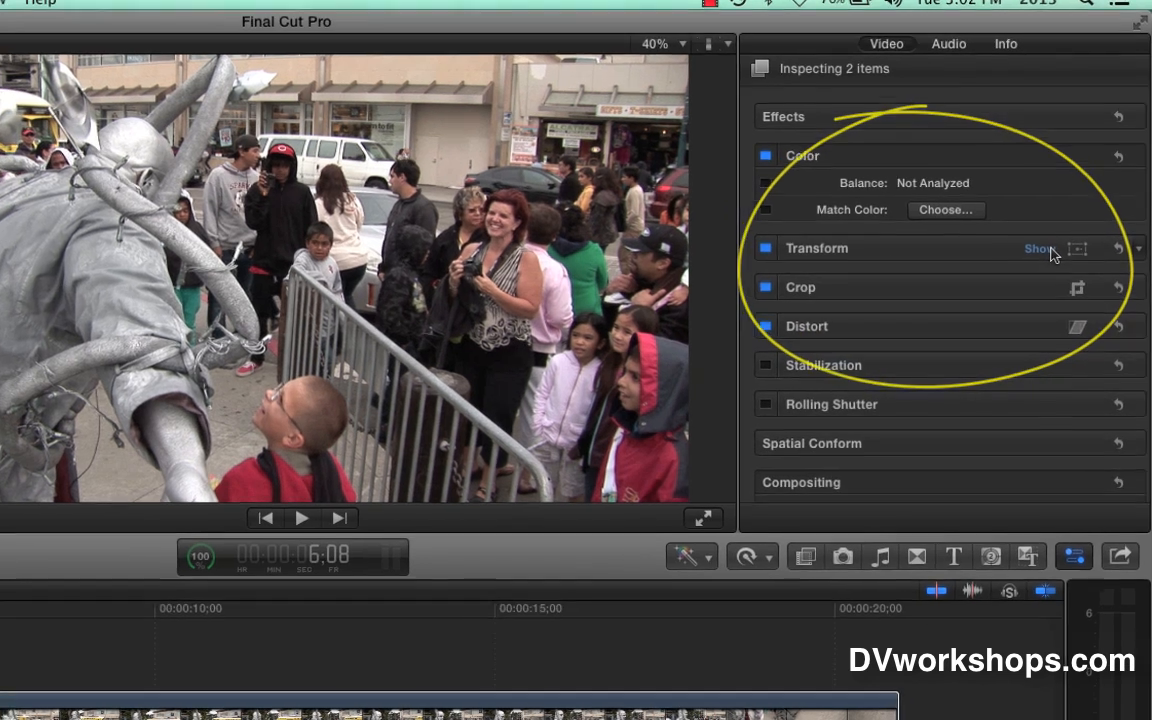
{"action": "left_click", "coordinate": [1040, 248]}
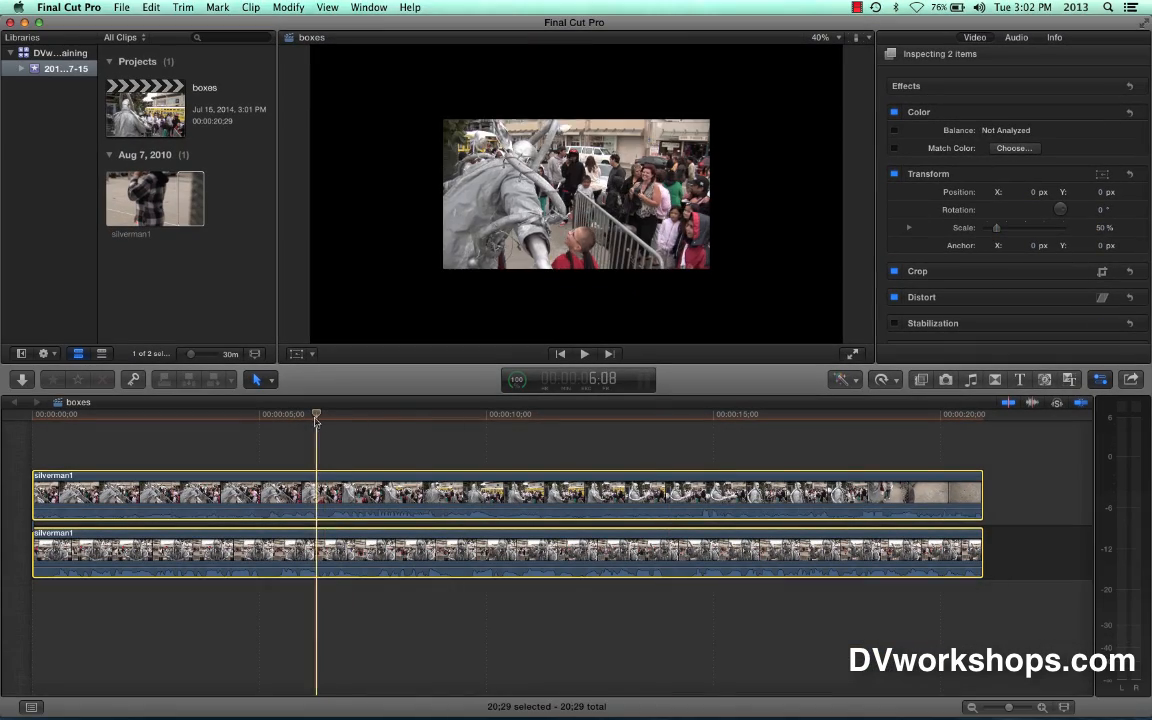
{"action": "left_click", "coordinate": [430, 412]}
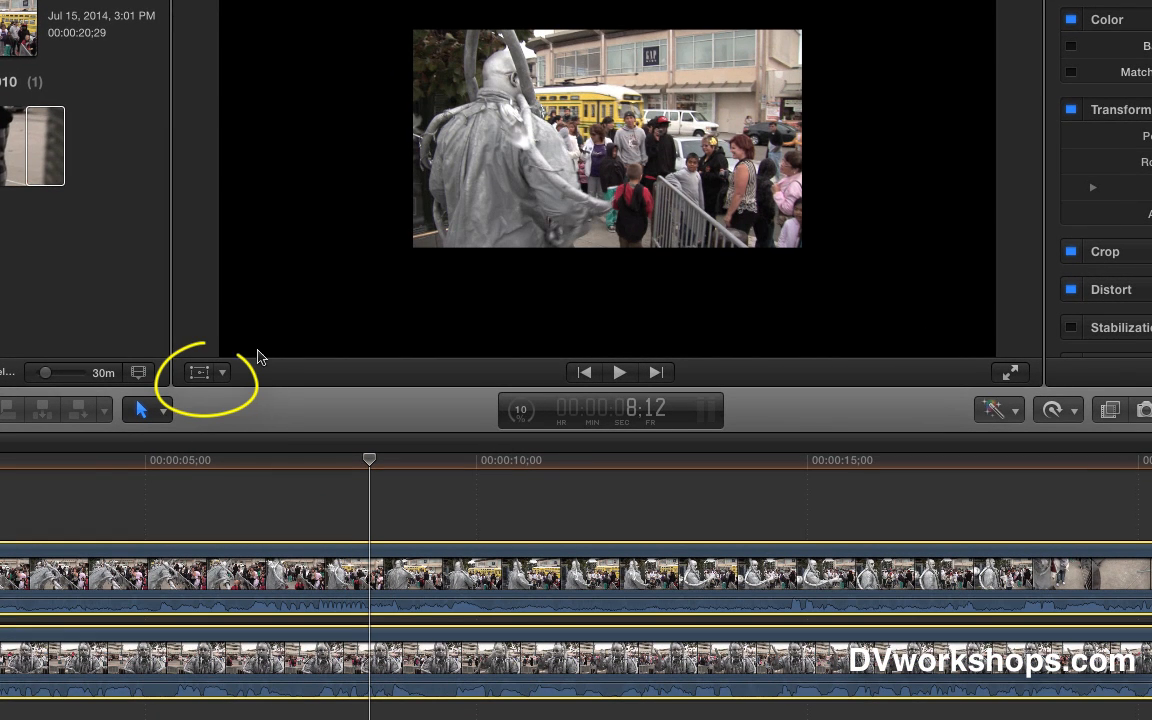
Choose Transform in the viewer's on-screen adjustment menu to show transform handles.
{"action": "left_click", "coordinate": [220, 370]}
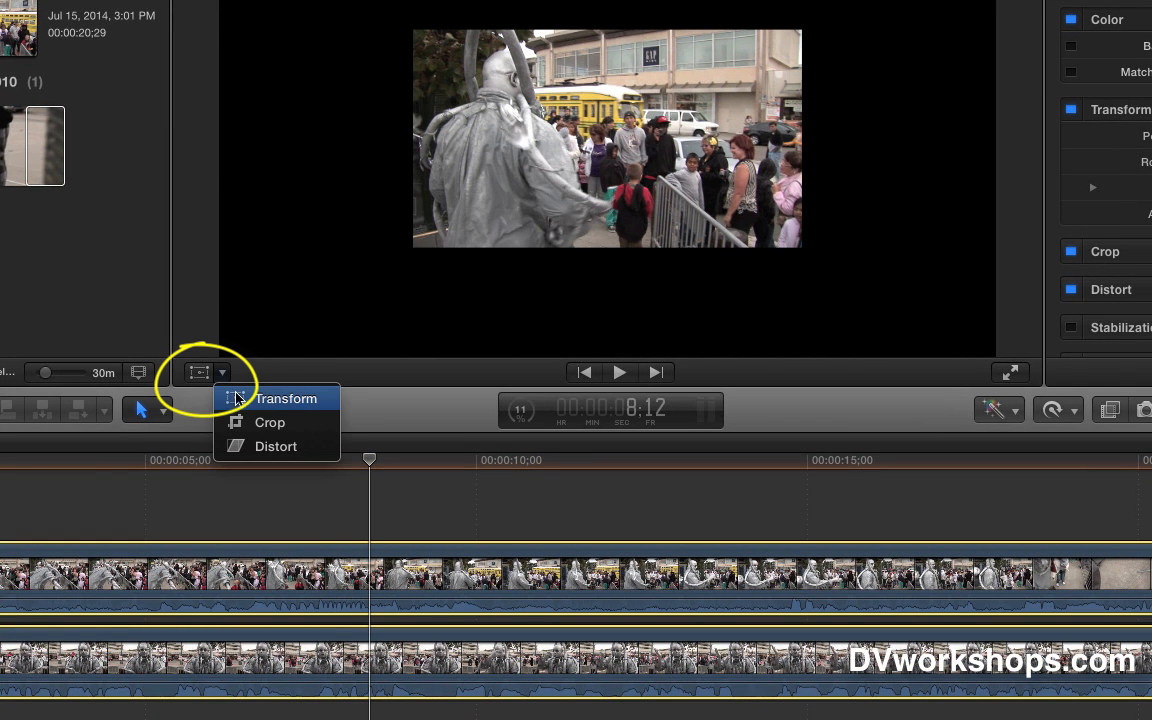
{"action": "mouse_move", "coordinate": [328, 408]}
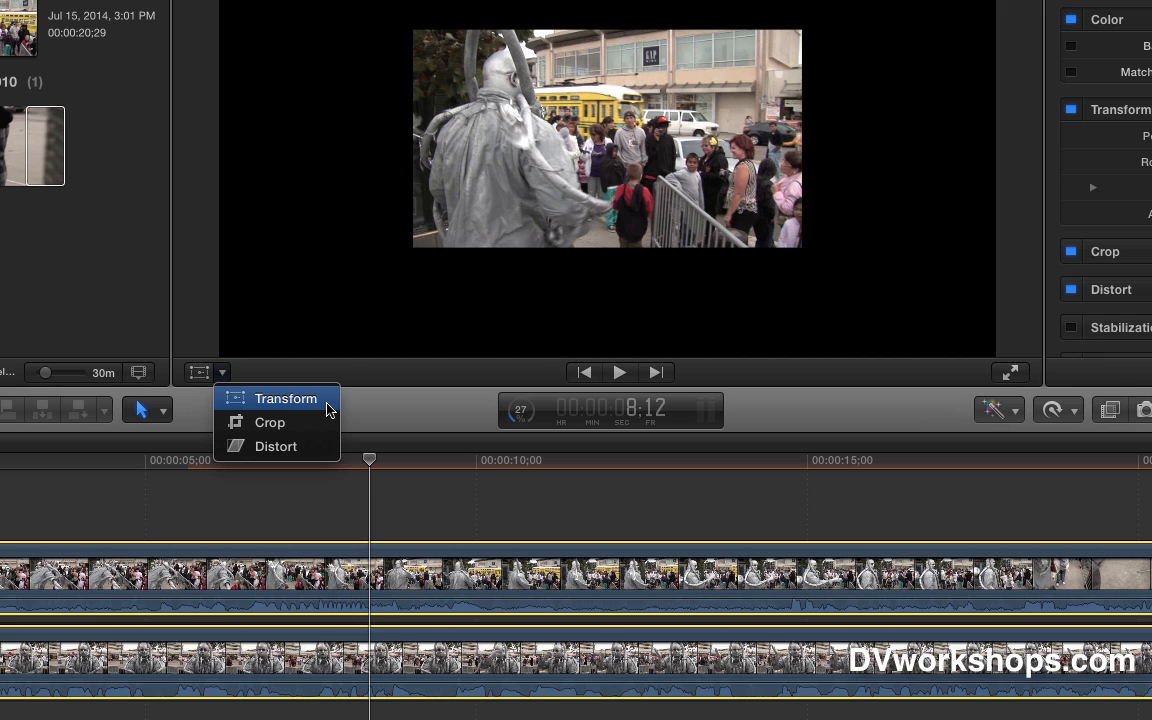
{"action": "left_click", "coordinate": [286, 398]}
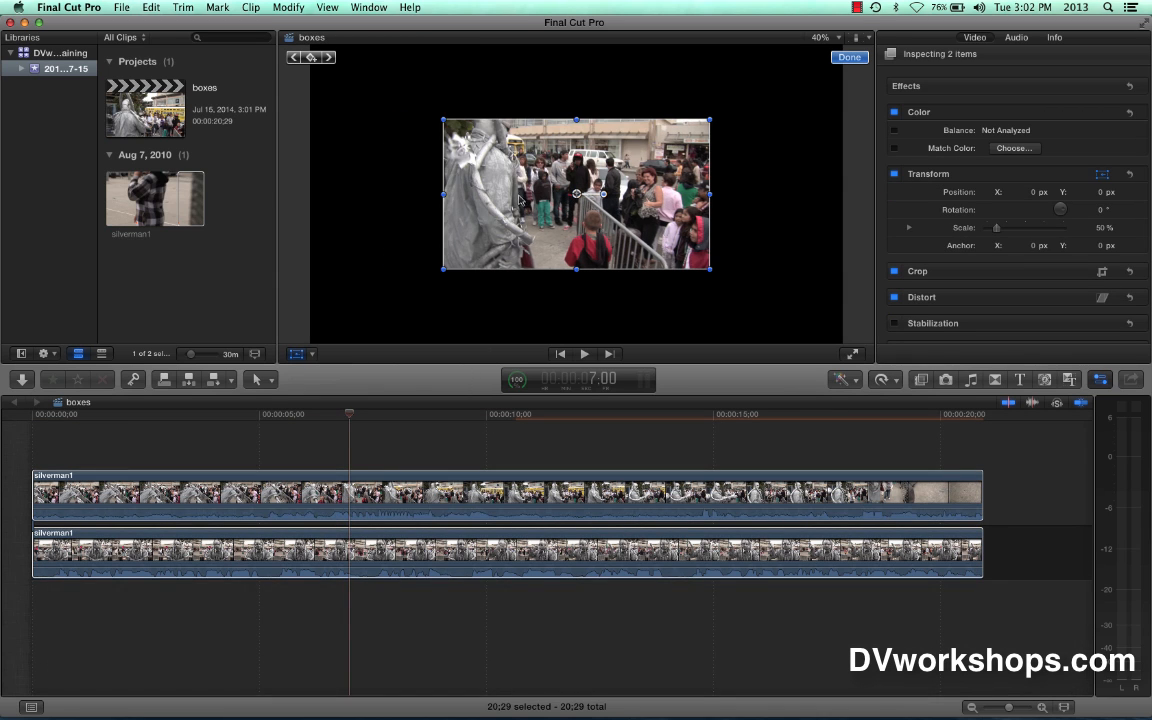
Drag the top silverman1 clip's box to the right so the two boxes sit side by side.
{"action": "left_click", "coordinate": [412, 414]}
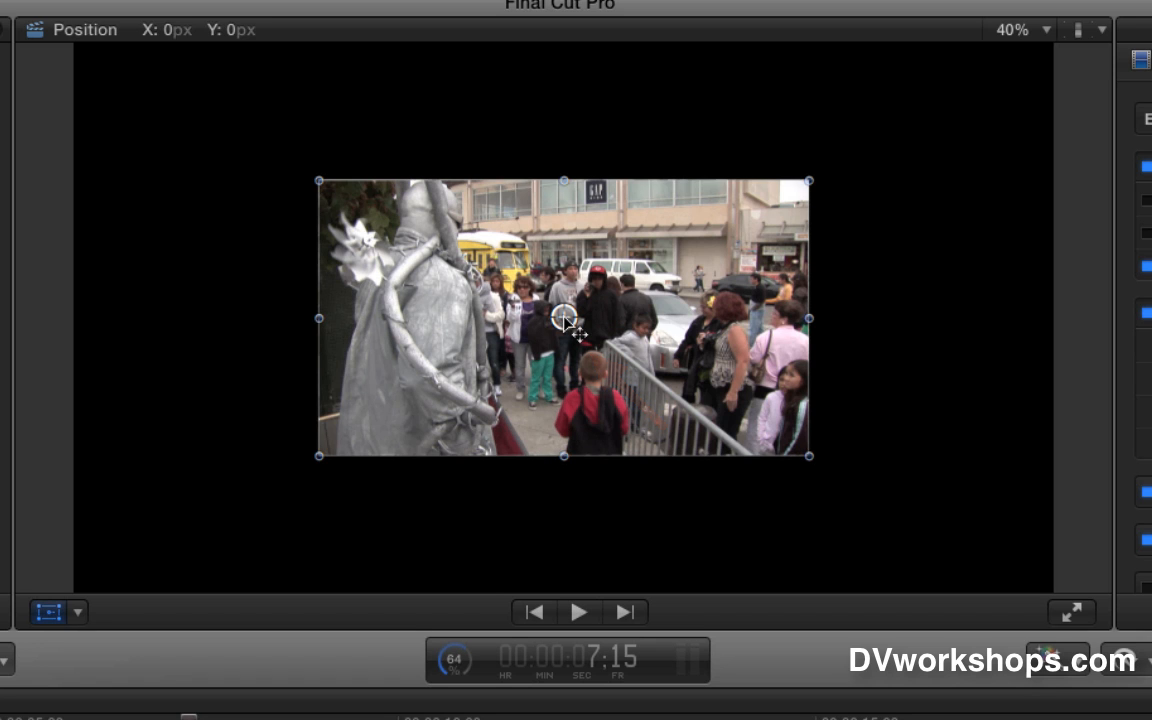
{"action": "left_click_drag", "start_coordinate": [564, 318], "coordinate": [430, 318]}
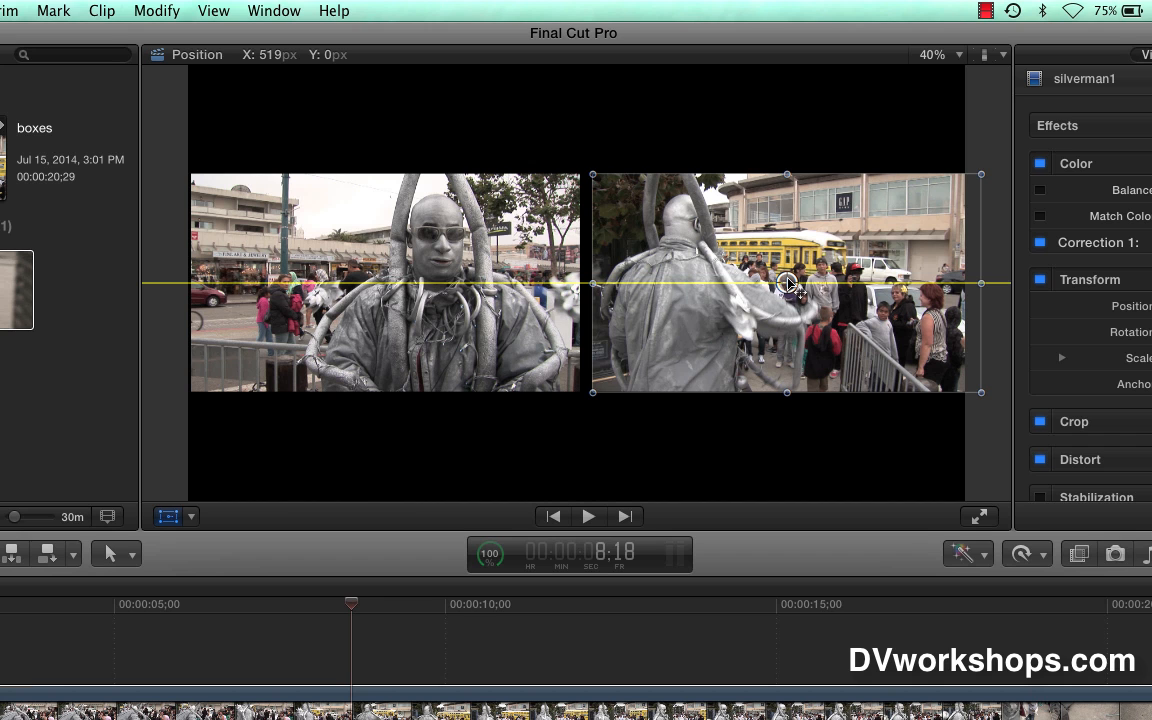
{"action": "left_click_drag", "start_coordinate": [784, 284], "coordinate": [776, 284]}
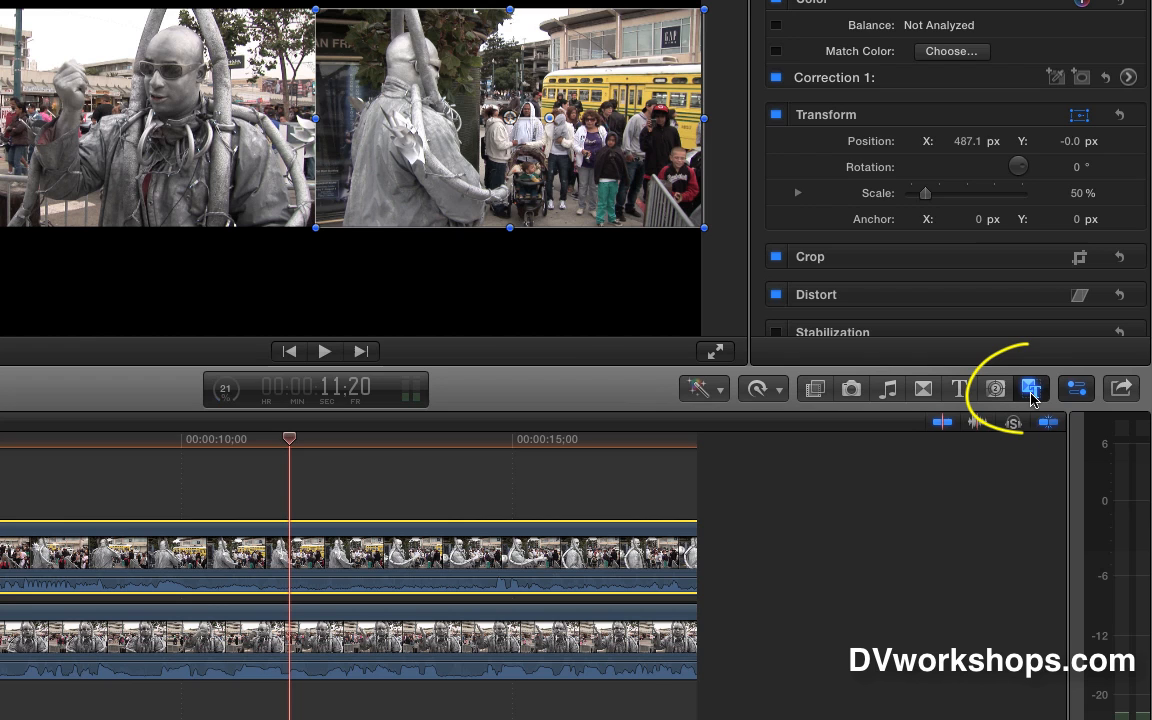
Drag the Arcs generator beneath the two clips in the timeline and lengthen it.
{"action": "left_click", "coordinate": [1032, 388]}
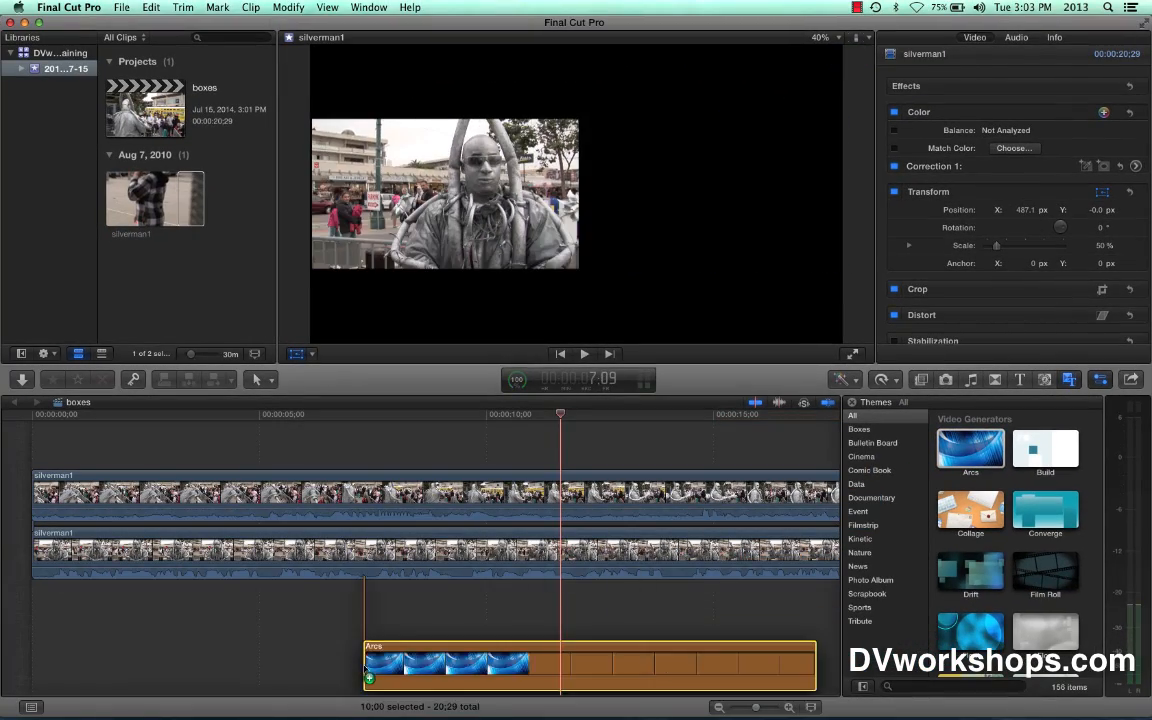
{"action": "left_click_drag", "start_coordinate": [590, 664], "coordinate": [260, 610]}
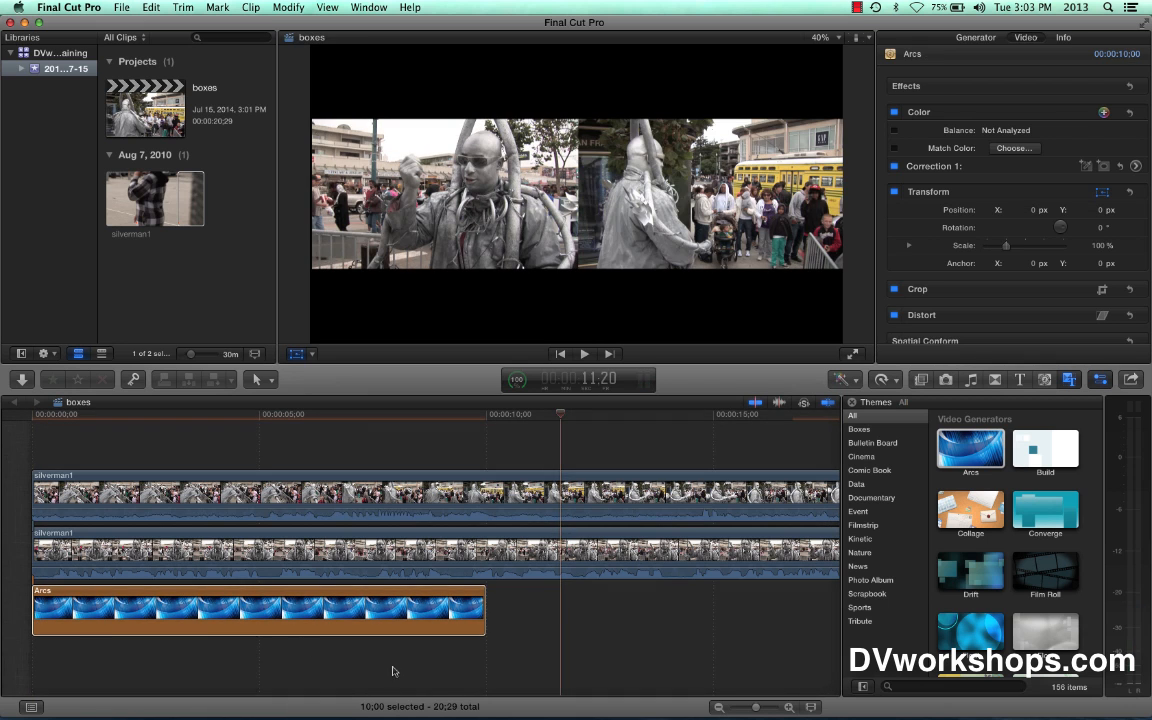
{"action": "left_click_drag", "start_coordinate": [488, 610], "coordinate": [770, 610]}
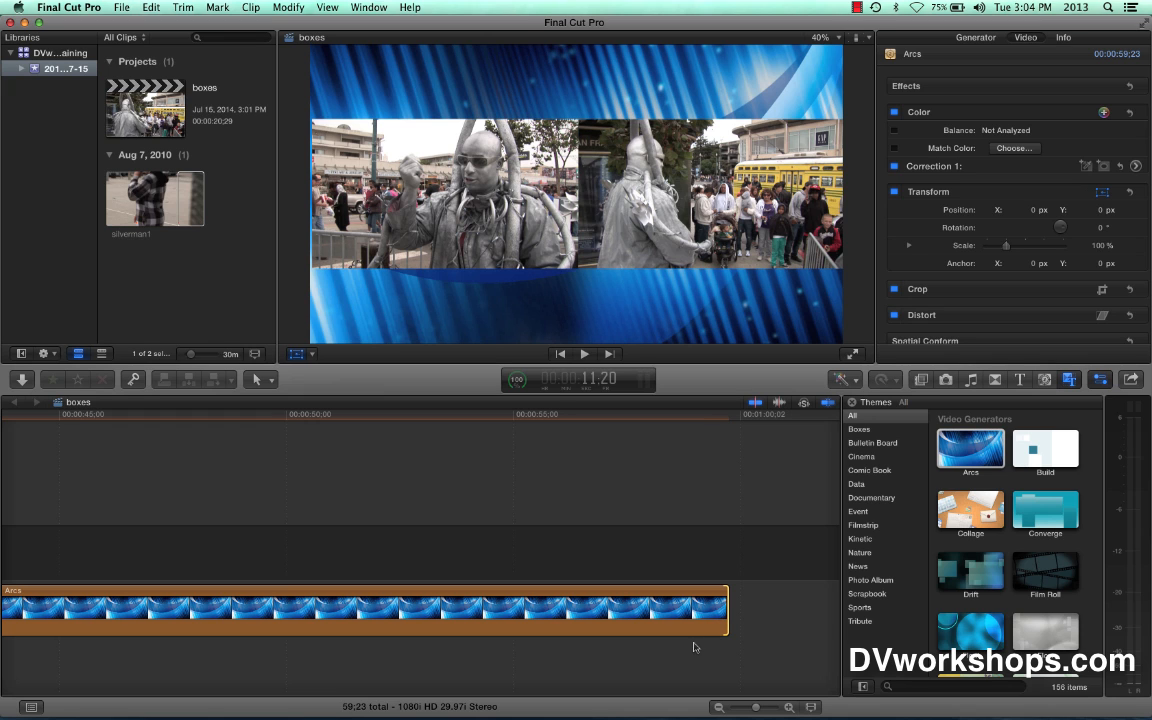
Drag the Arcs background's end point left to end with the two silverman1 clips.
{"action": "left_click", "coordinate": [710, 412]}
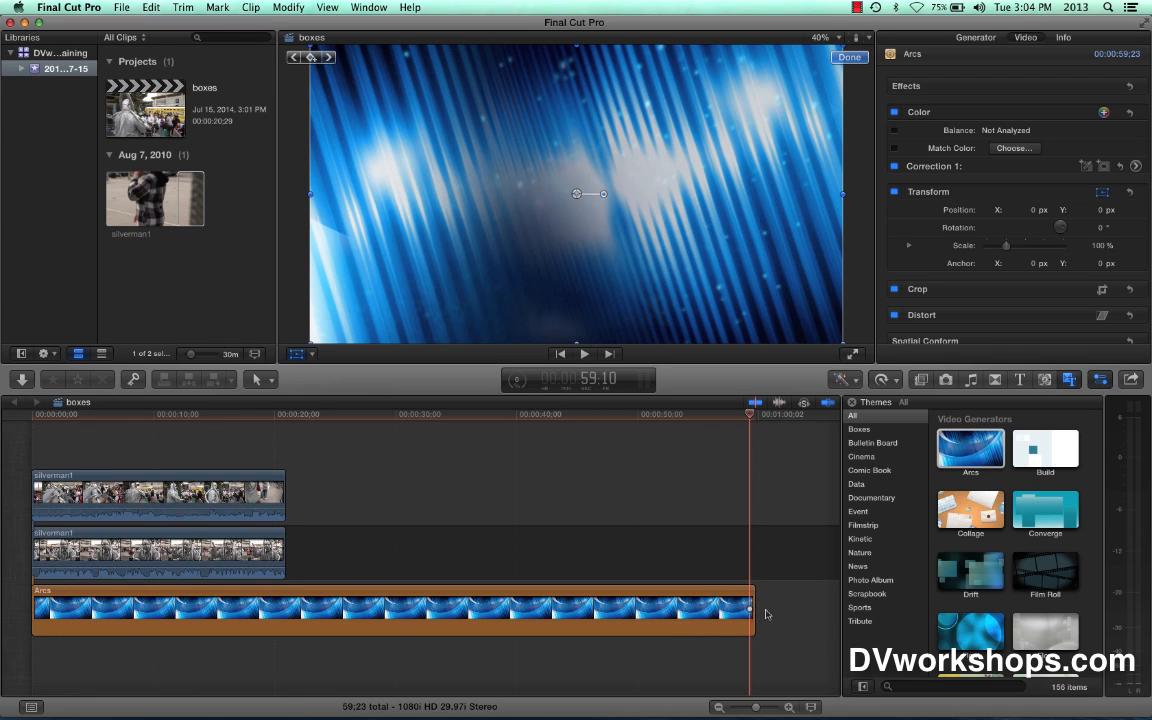
{"action": "left_click_drag", "start_coordinate": [748, 608], "coordinate": [316, 608]}
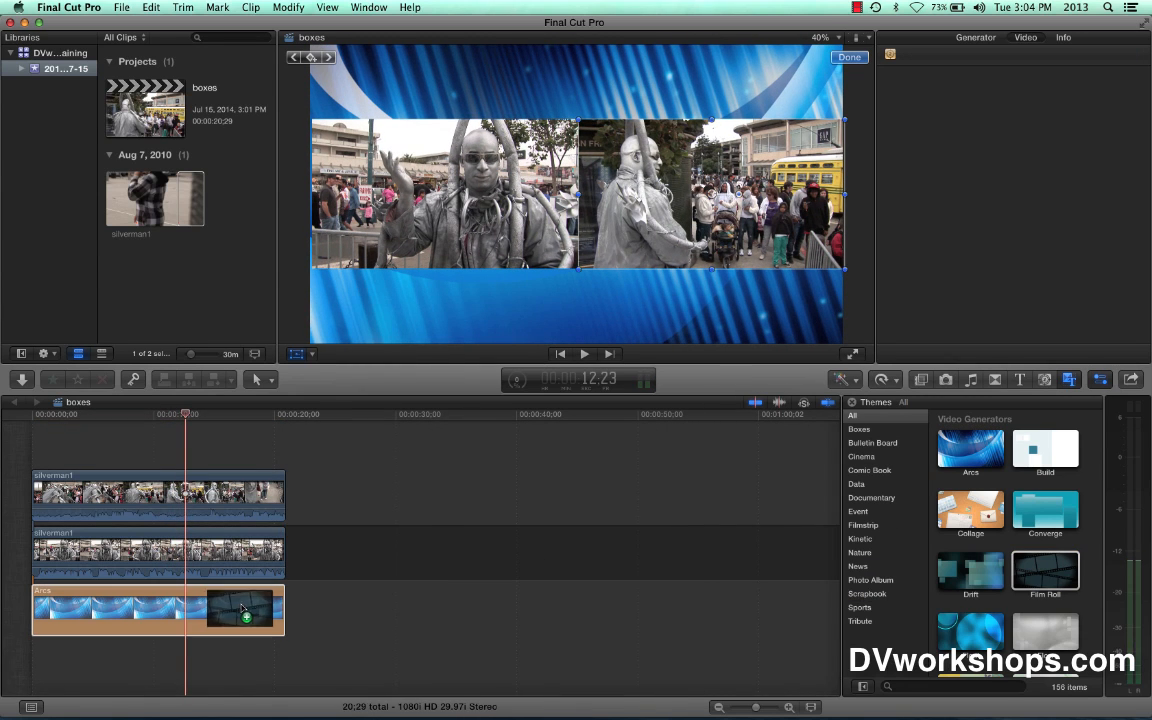
Delete the Arcs background clip via its shortcut menu, leaving only the two silverman clips.
{"action": "right_click", "coordinate": [240, 608]}
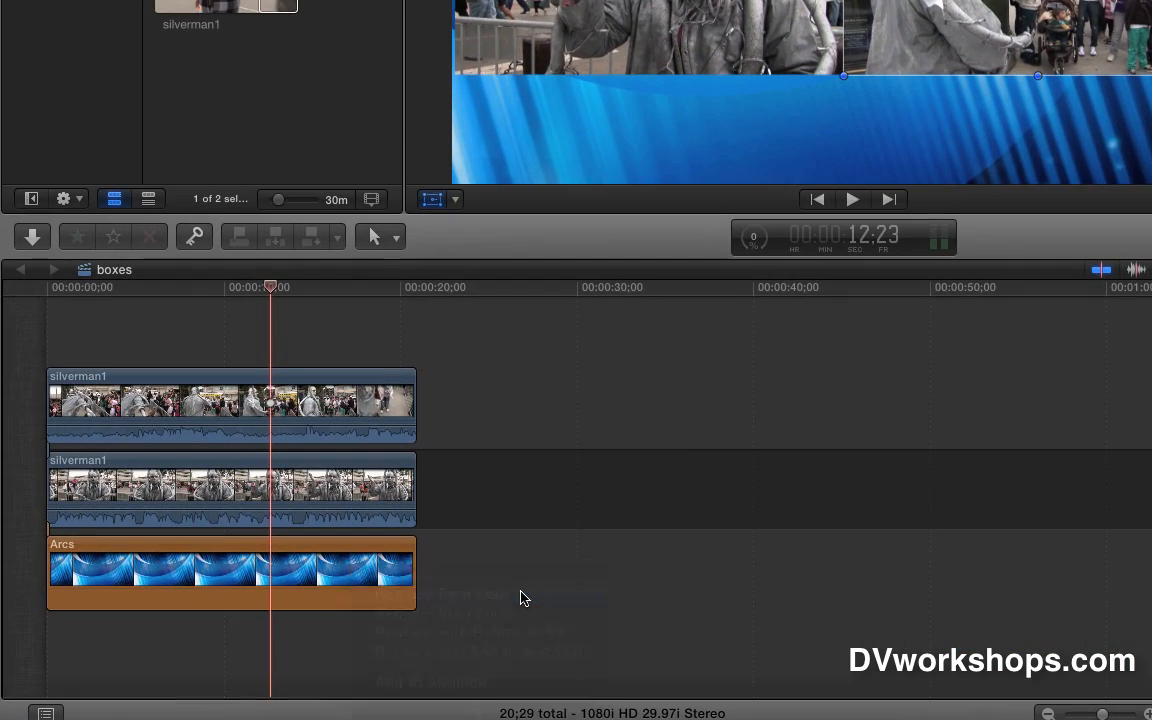
{"action": "left_click", "coordinate": [188, 290]}
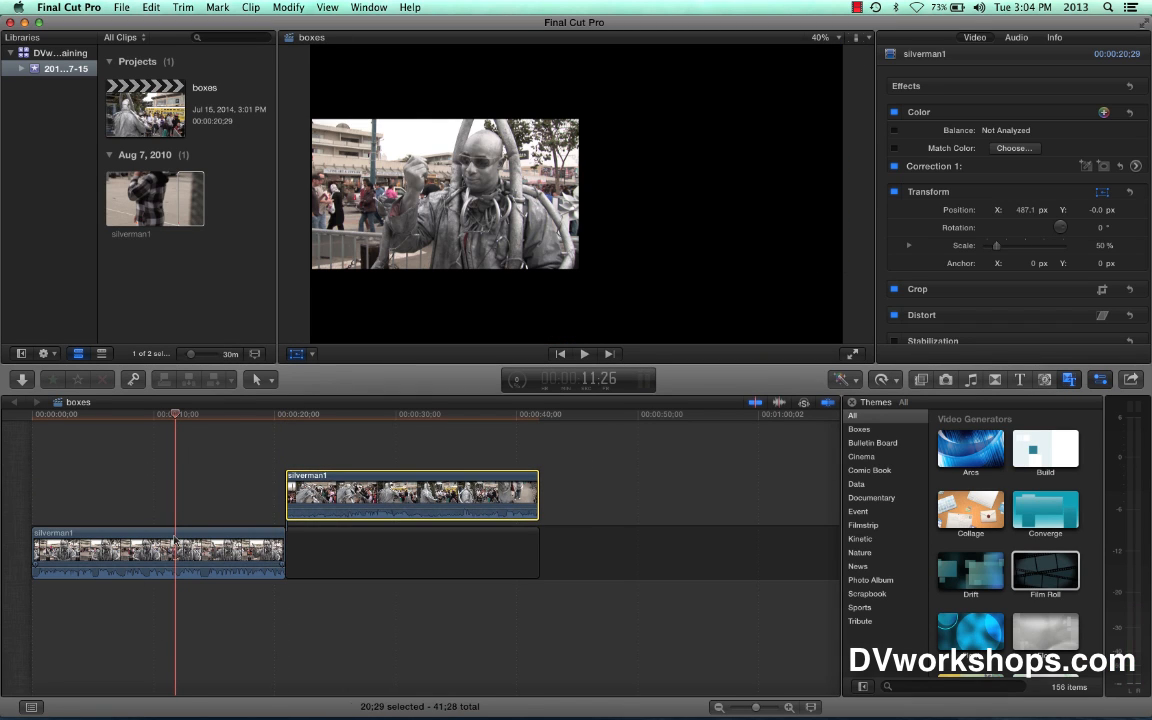
Snap the upper silverman1 copy back to the timeline start with the Position tool and select both clips.
{"action": "left_click_drag", "start_coordinate": [410, 496], "coordinate": [300, 496]}
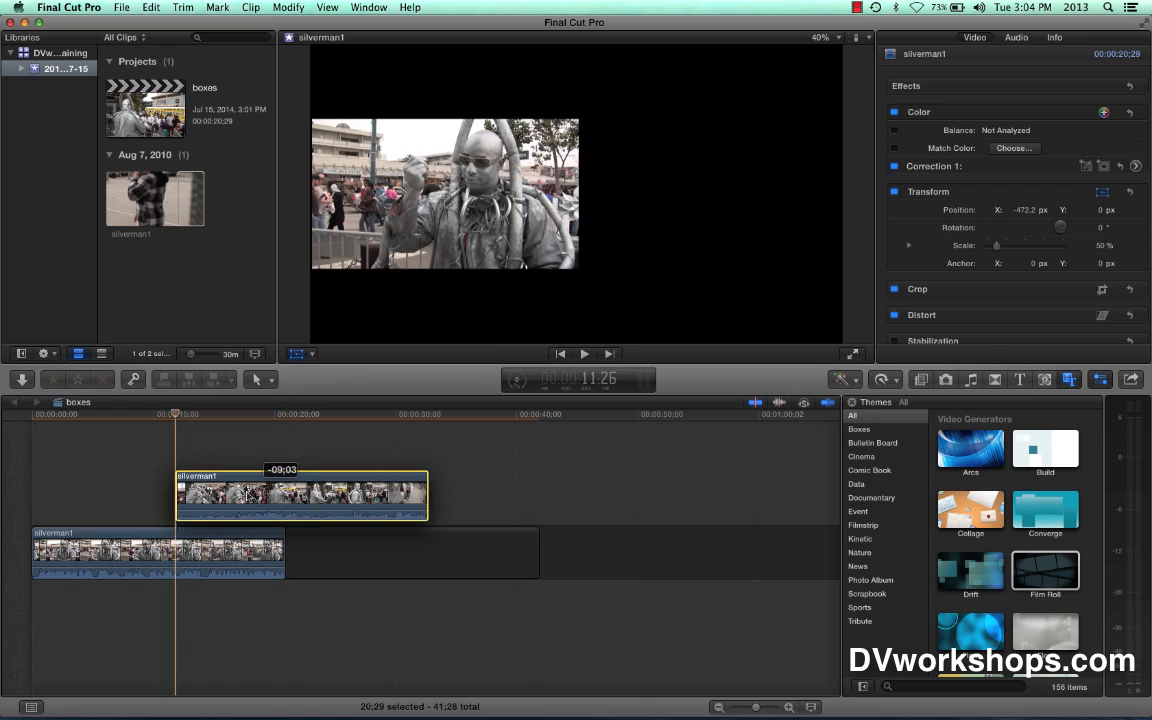
{"action": "left_click", "coordinate": [272, 380]}
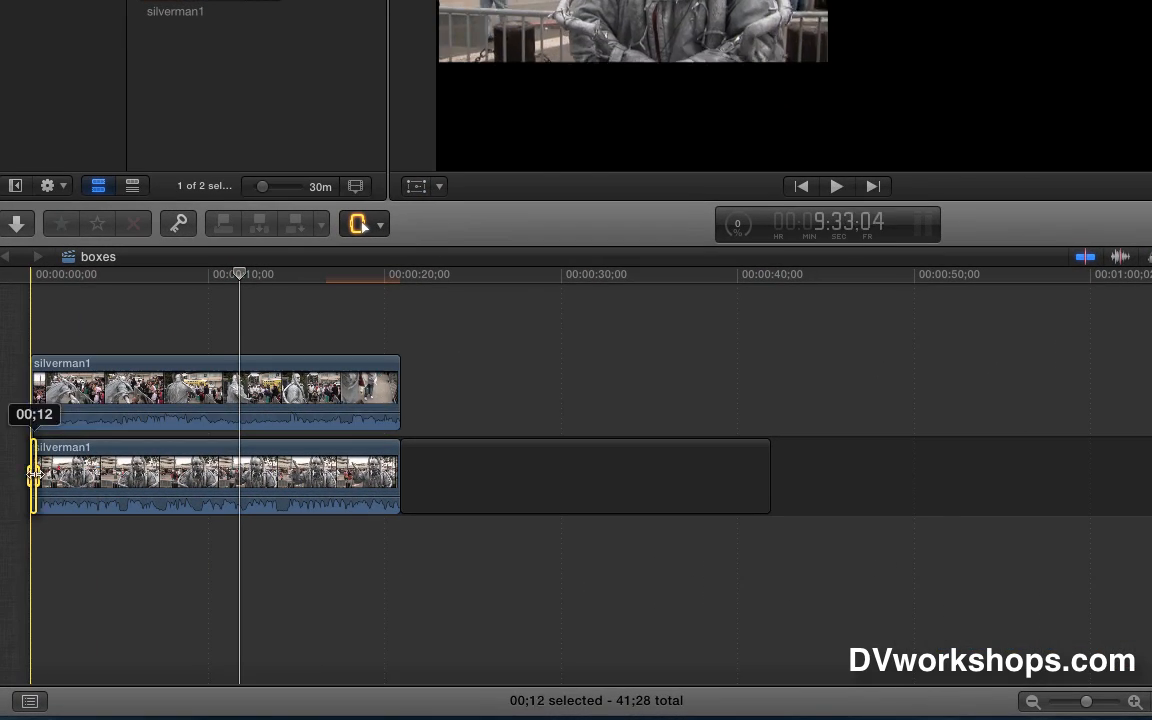
{"action": "left_click", "coordinate": [216, 476]}
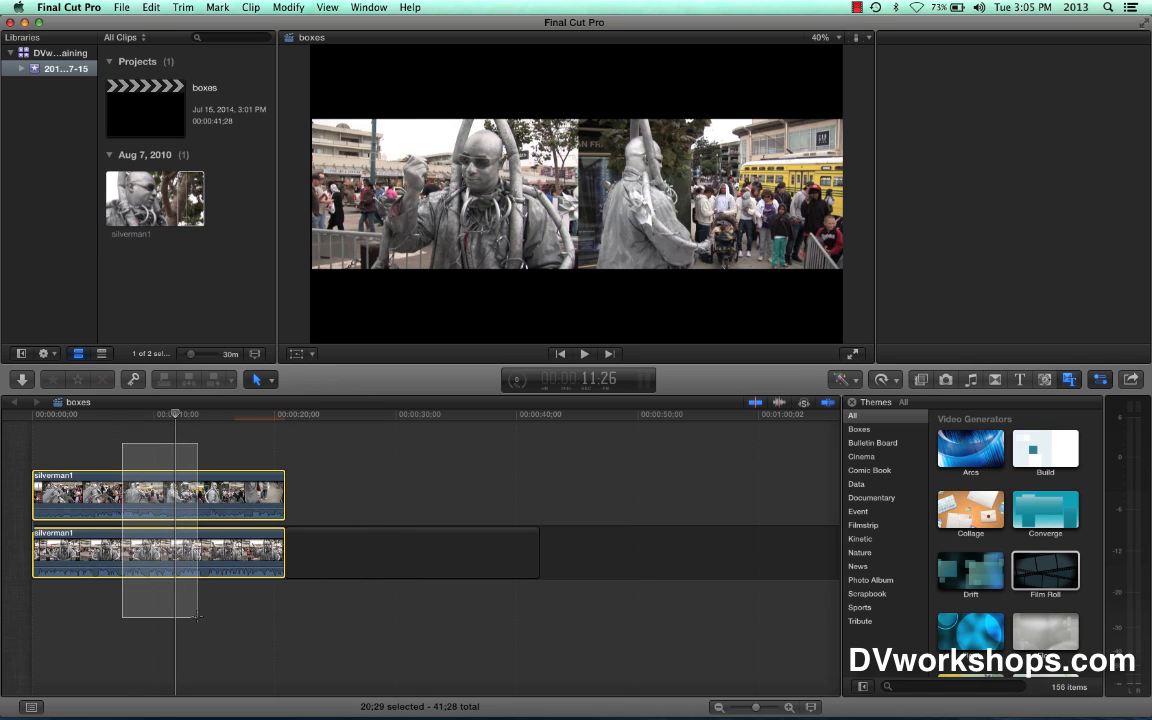
{"action": "left_click", "coordinate": [1100, 380]}
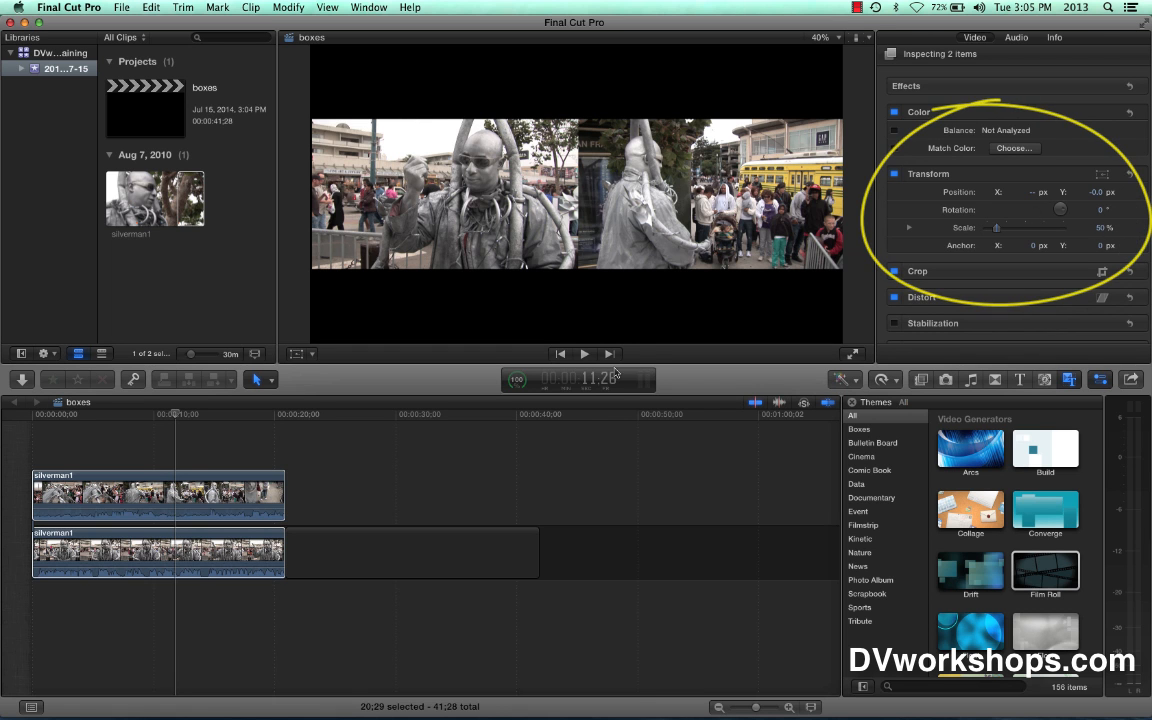
Select the top silverman clip and switch the viewer to Transform on-screen adjustments.
{"action": "left_click", "coordinate": [430, 412]}
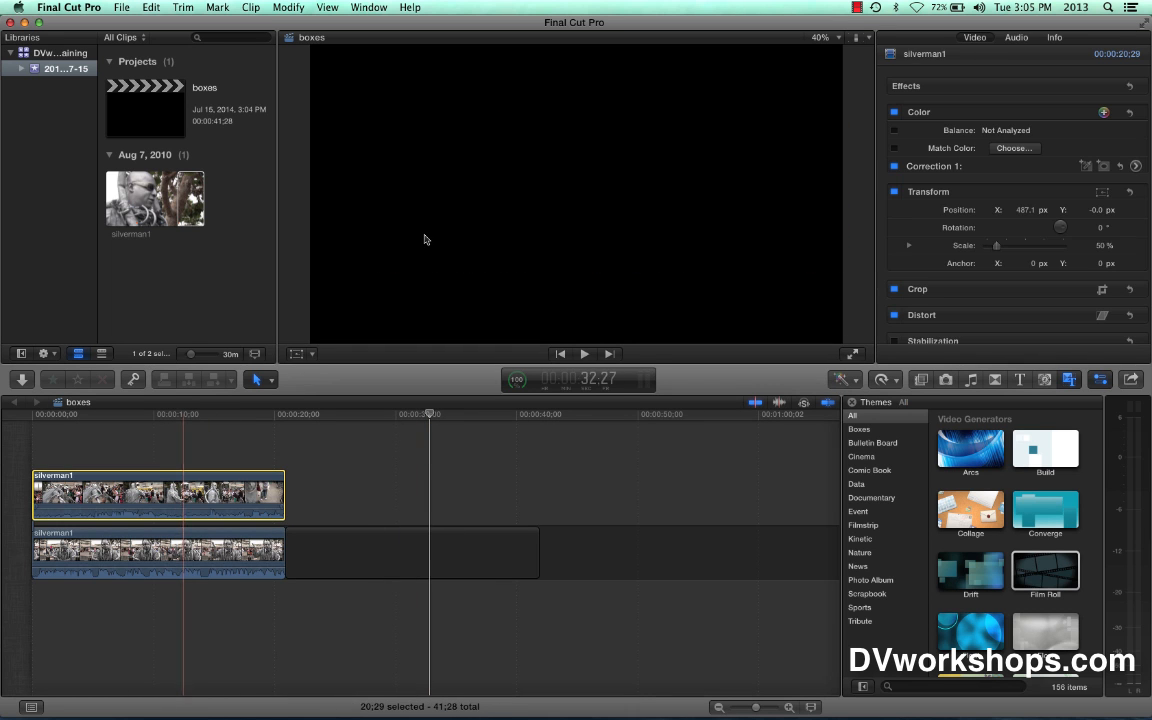
{"action": "left_click", "coordinate": [296, 352]}
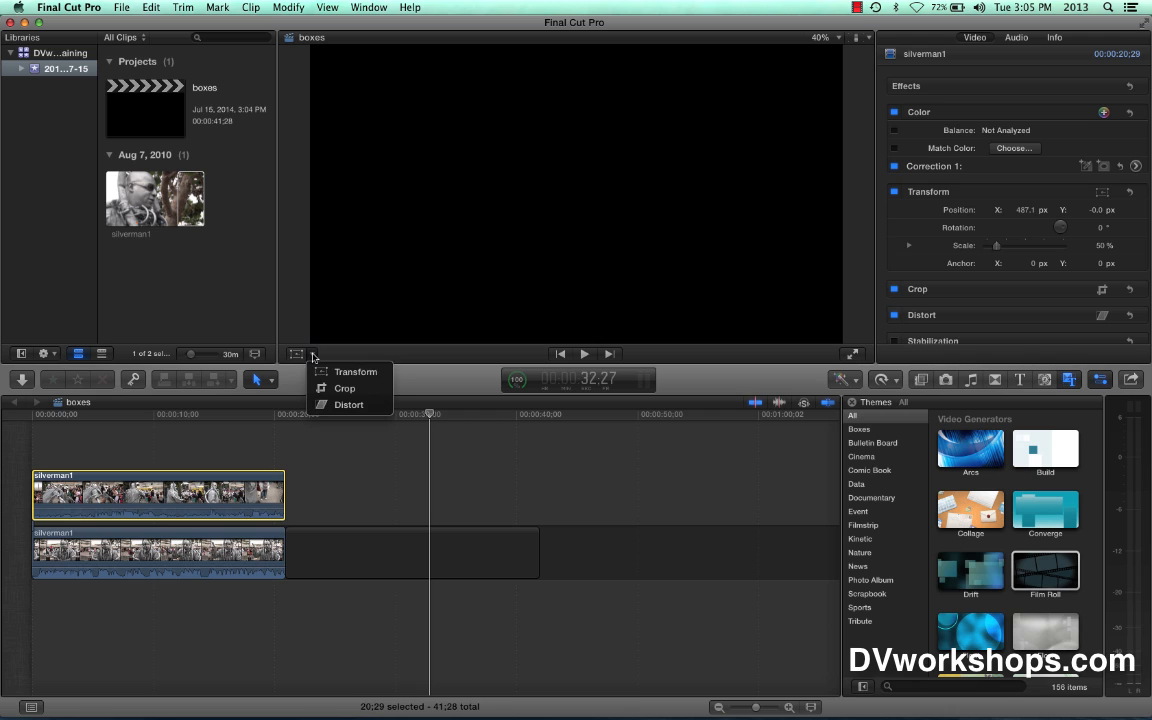
{"action": "mouse_move", "coordinate": [356, 370]}
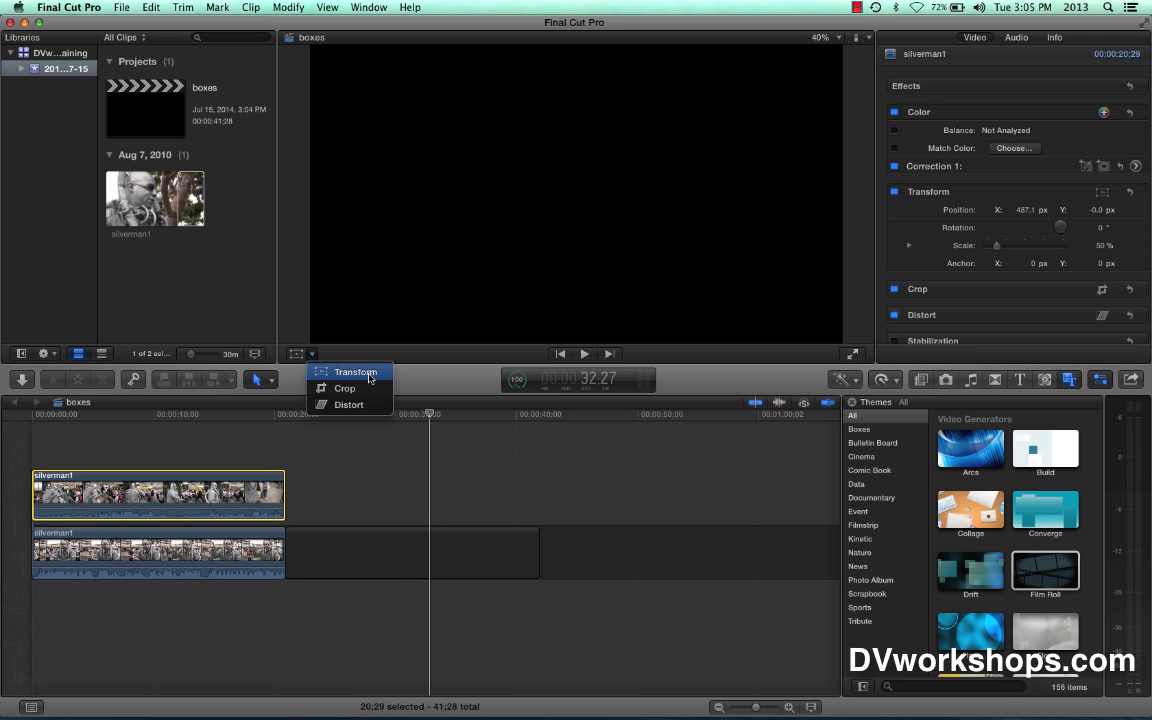
{"action": "left_click", "coordinate": [356, 372]}
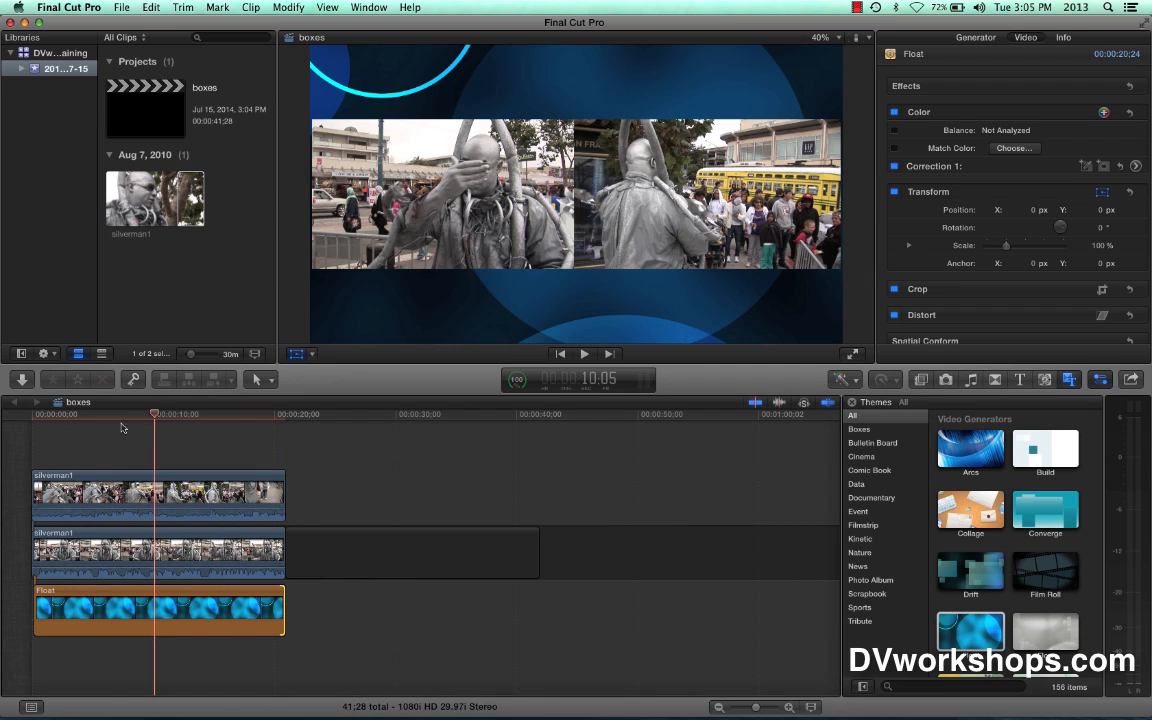
{"action": "left_click", "coordinate": [584, 352]}
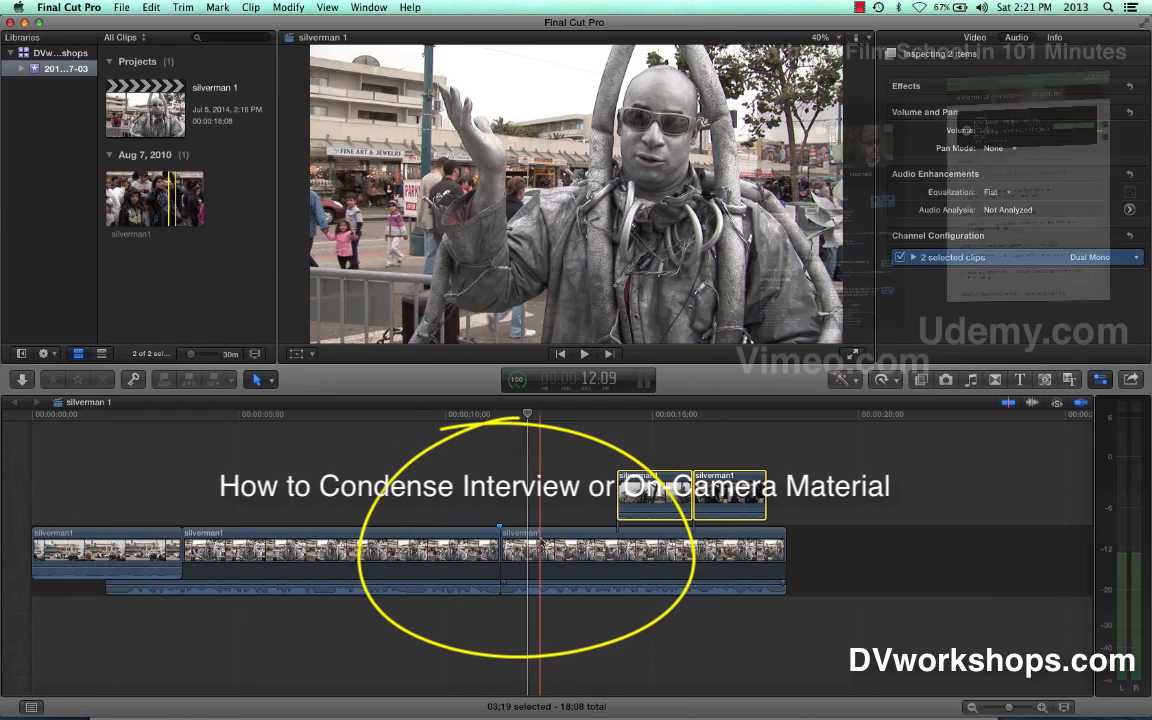
{"action": "left_click", "coordinate": [208, 352]}
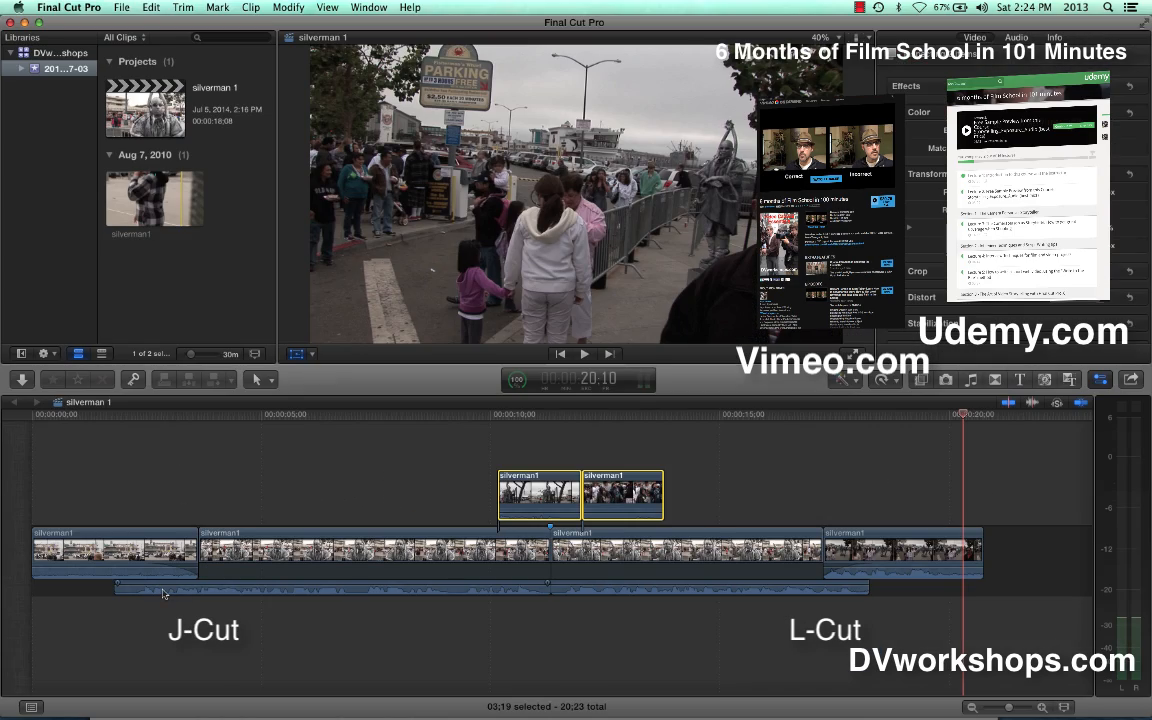
{"action": "mouse_move", "coordinate": [928, 588]}
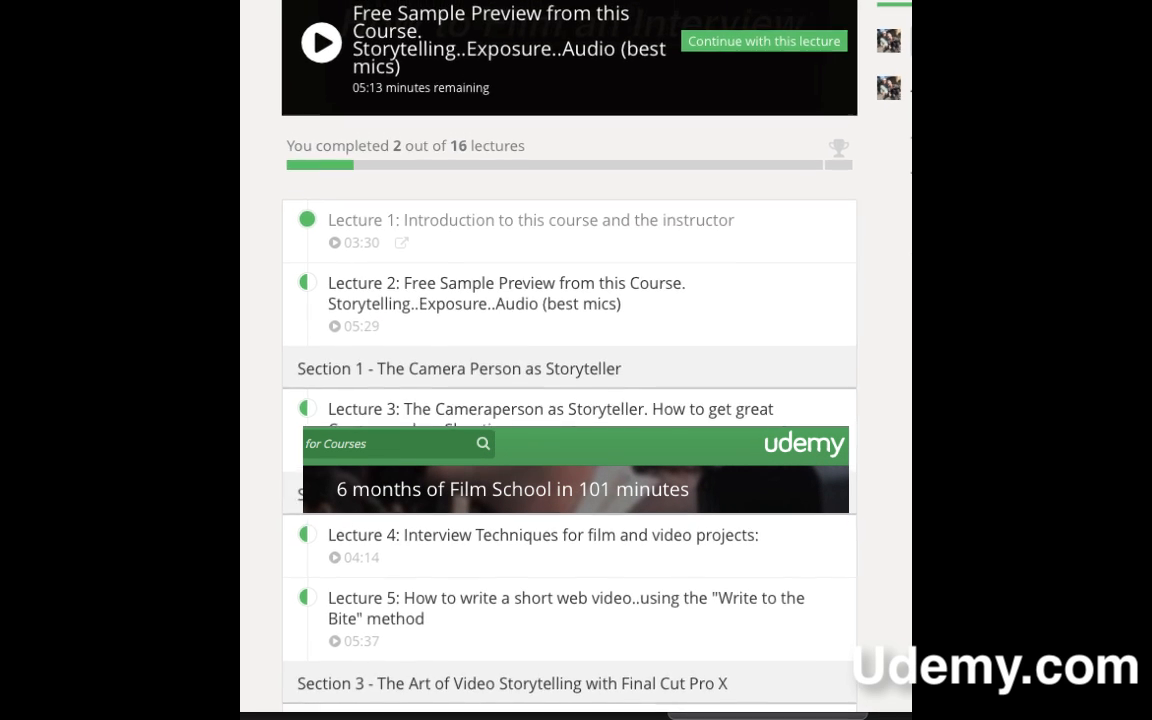
Scroll the Udemy course page to show the lecture list.
{"action": "scroll", "scroll_direction": "up", "scroll_amount": 3}
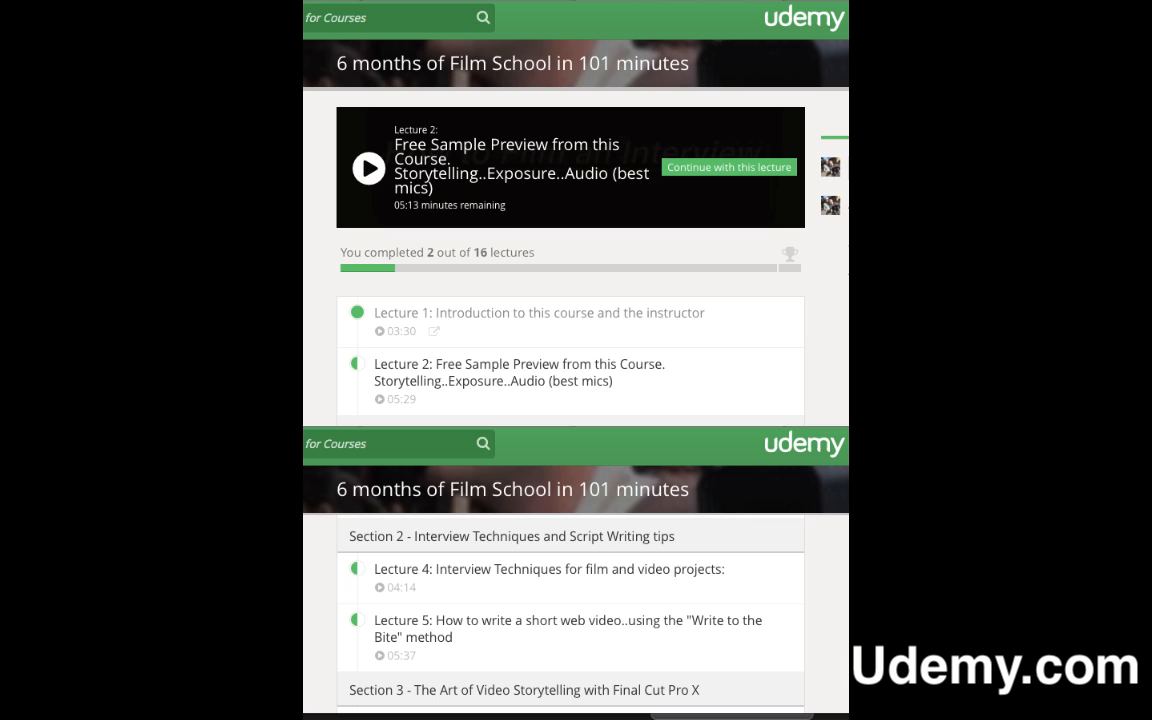